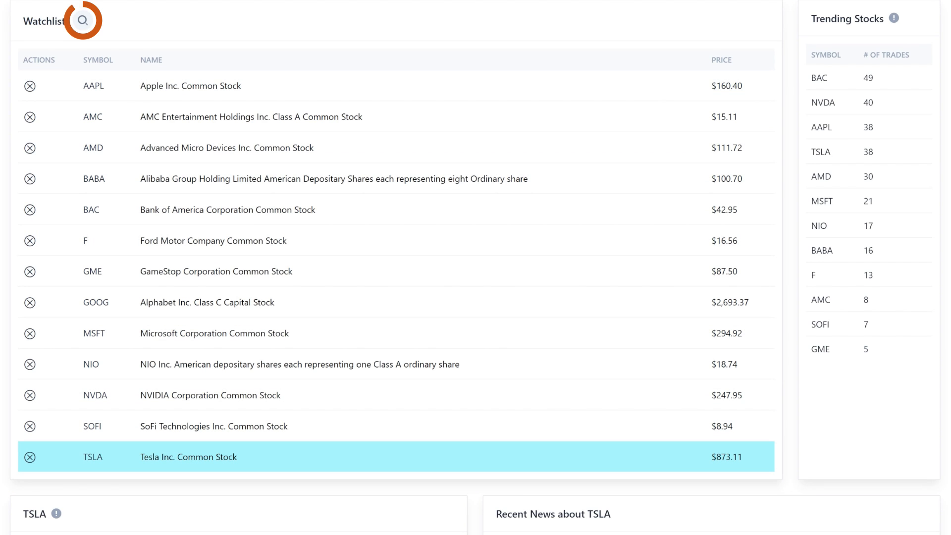
# Open the watchlist symbol search and enter BAC, then INTC.
pyautogui.click(83, 20)
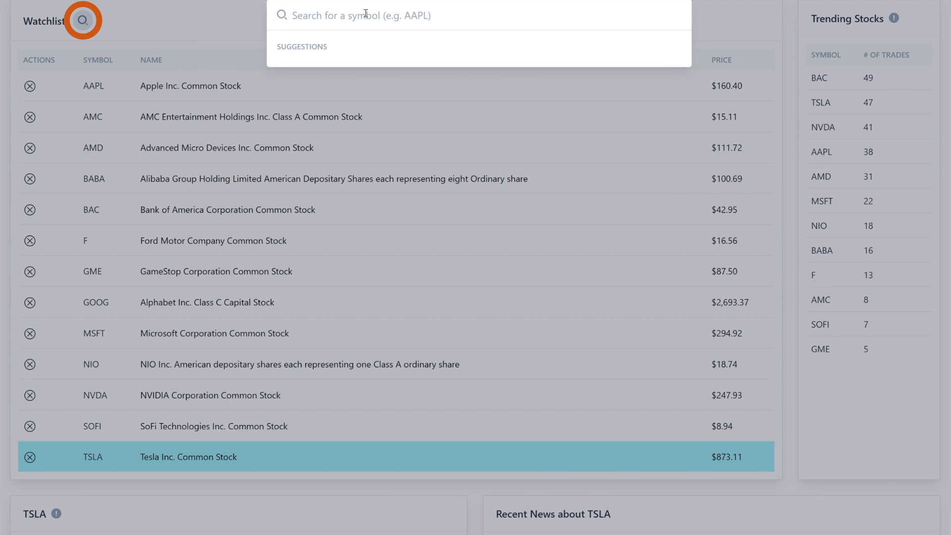
pyautogui.write('BAC')
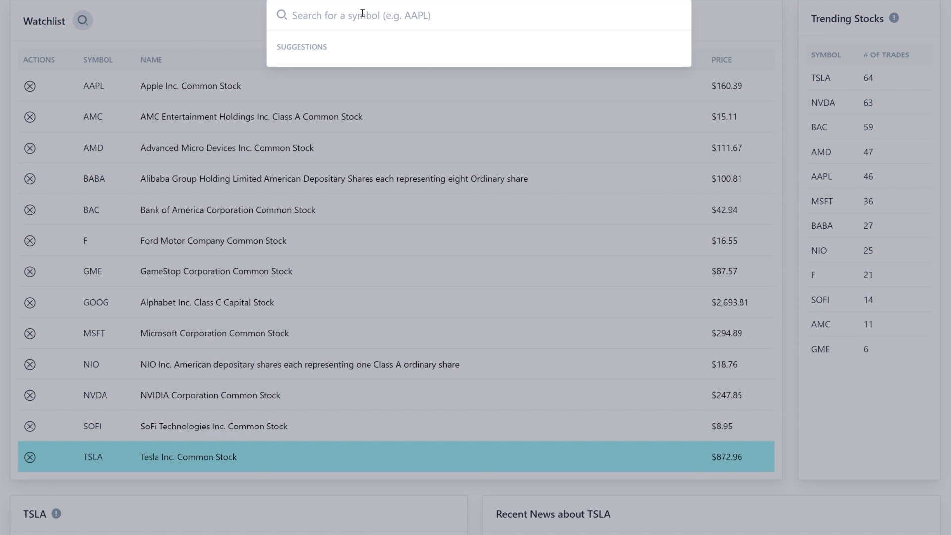
pyautogui.write('INTC')
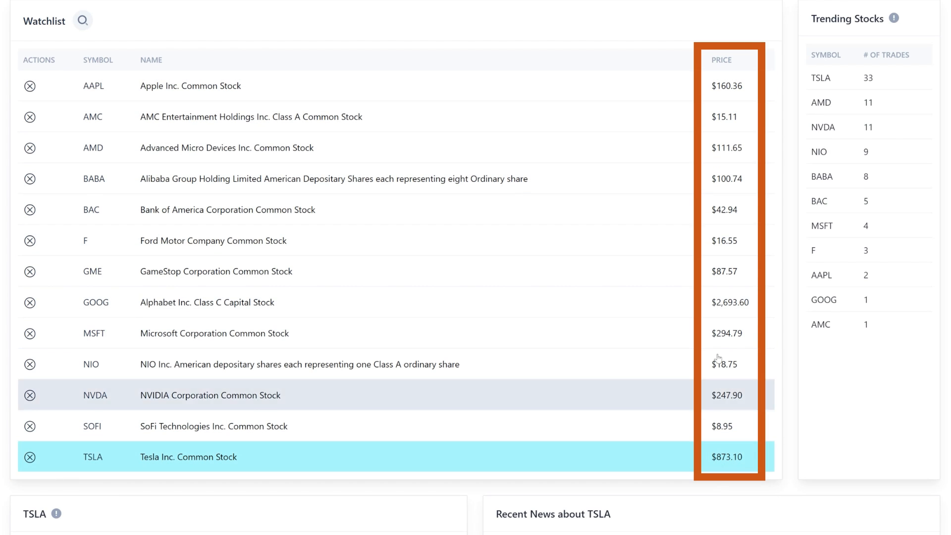
pyautogui.moveTo(736, 281)
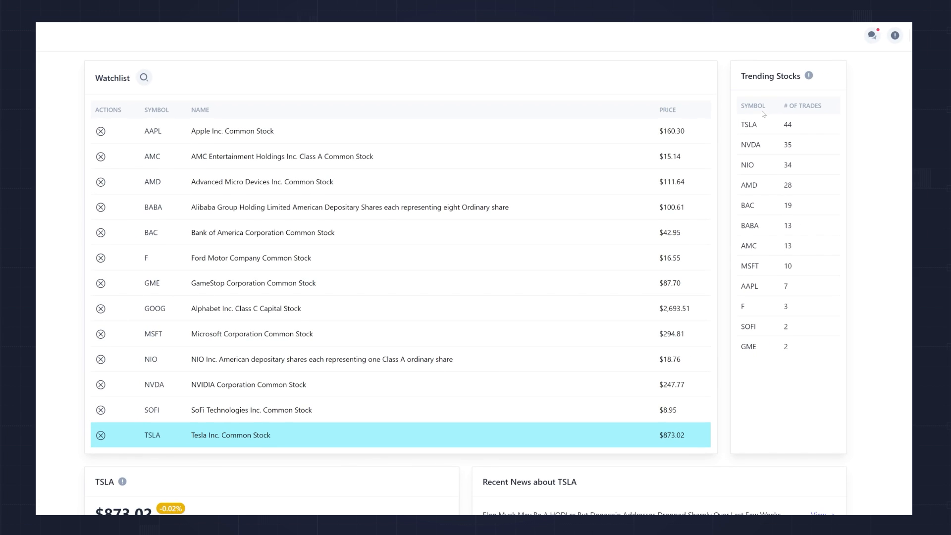
# Scroll down to the TSLA price chart and Recent News panels.
pyautogui.scroll(-3)
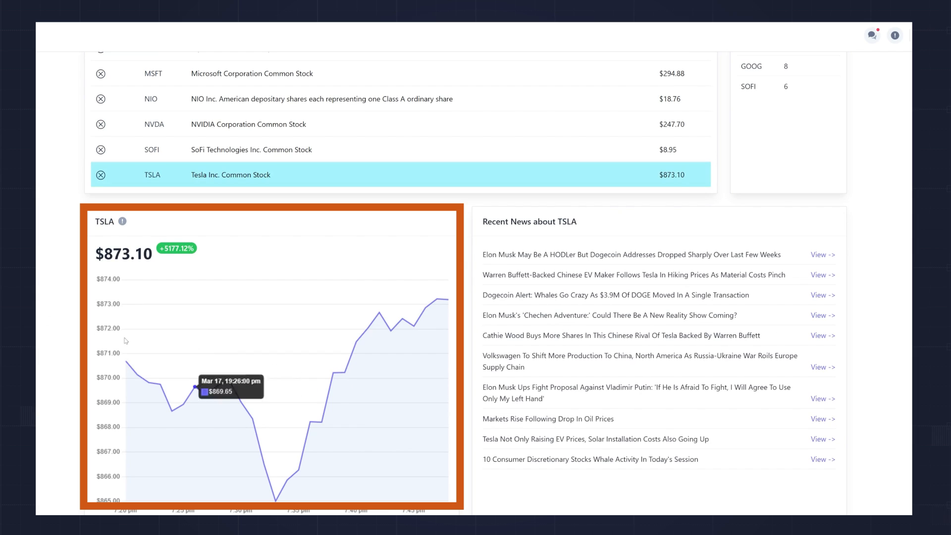
pyautogui.moveTo(241, 302)
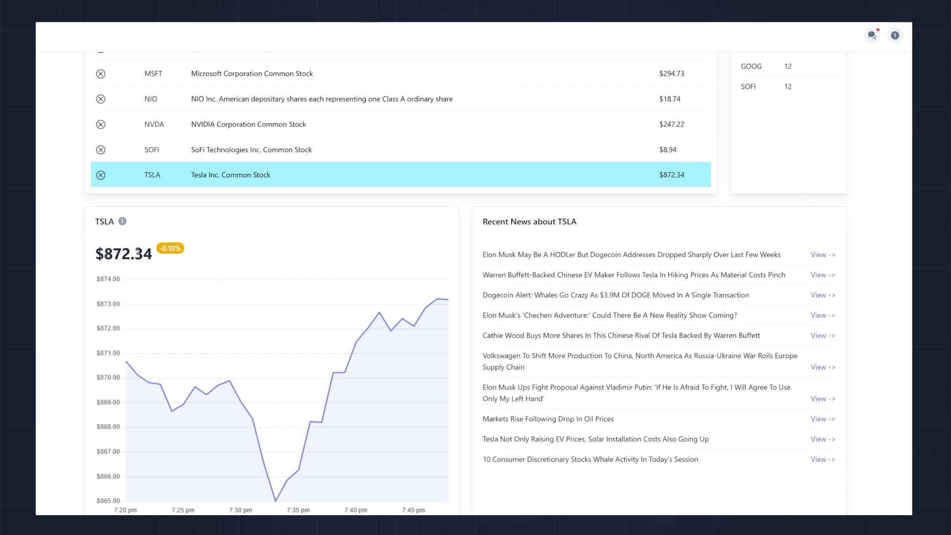
pyautogui.moveTo(228, 380)
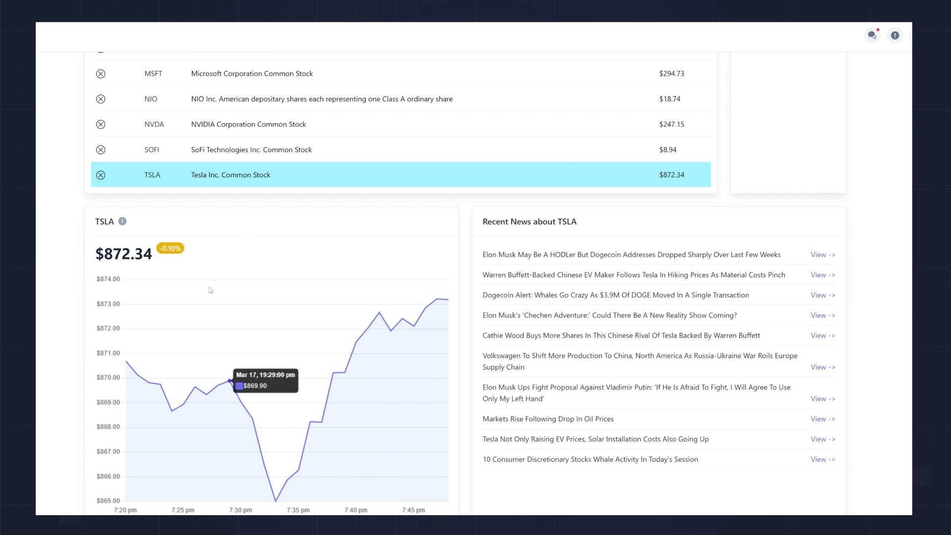
pyautogui.moveTo(362, 417)
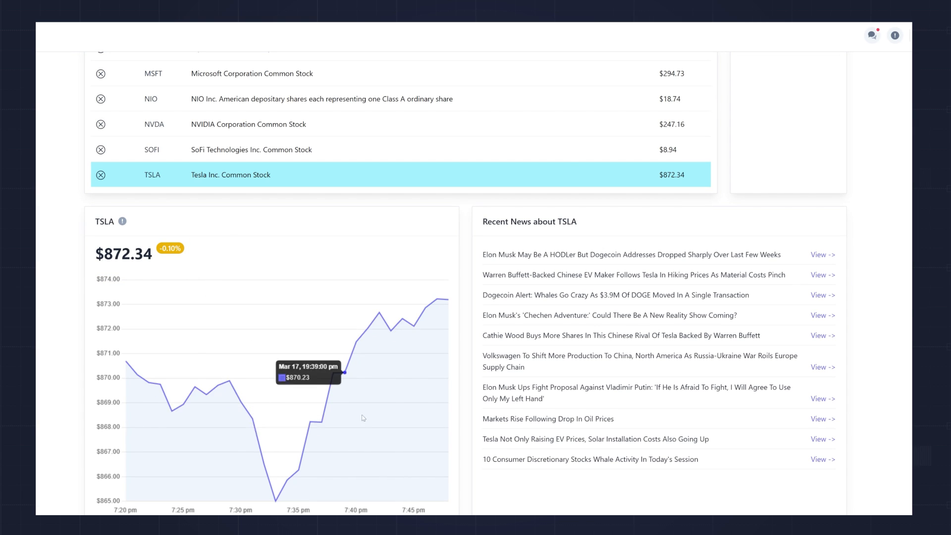
pyautogui.moveTo(363, 417)
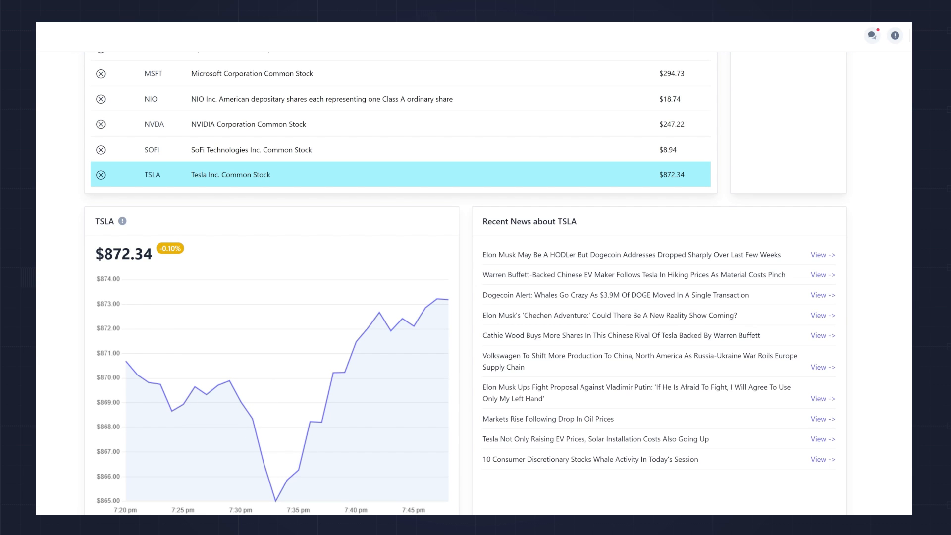
pyautogui.moveTo(358, 404)
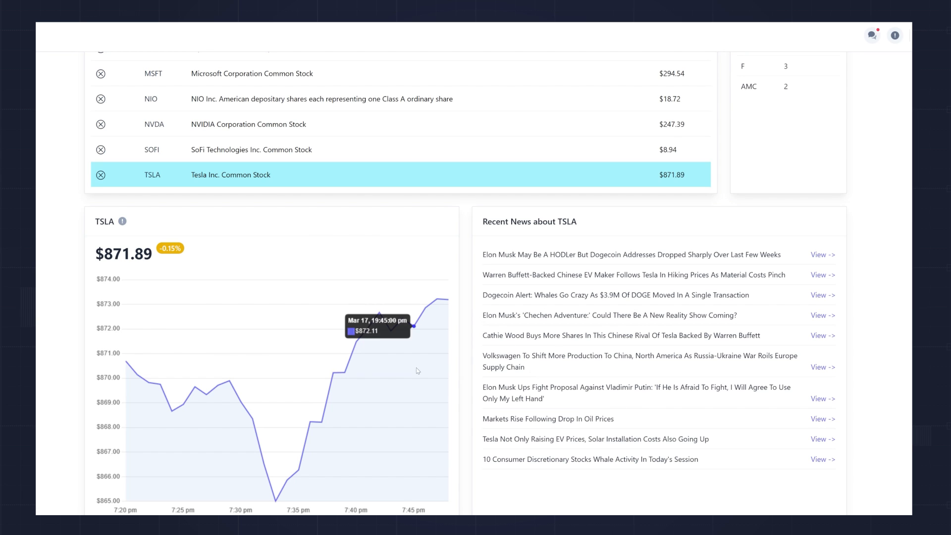
# Scroll back up to the Watchlist and Trending Stocks panels.
pyautogui.scroll(3)
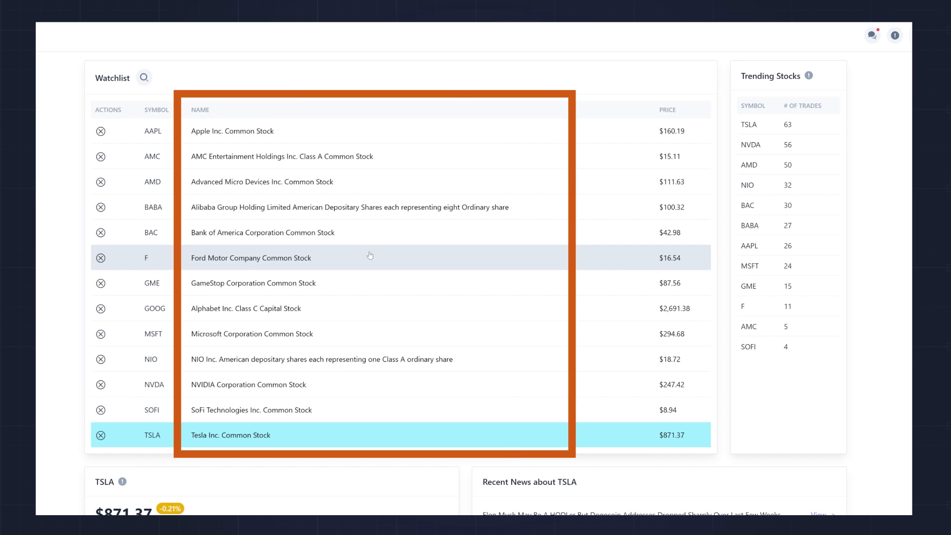
pyautogui.moveTo(471, 351)
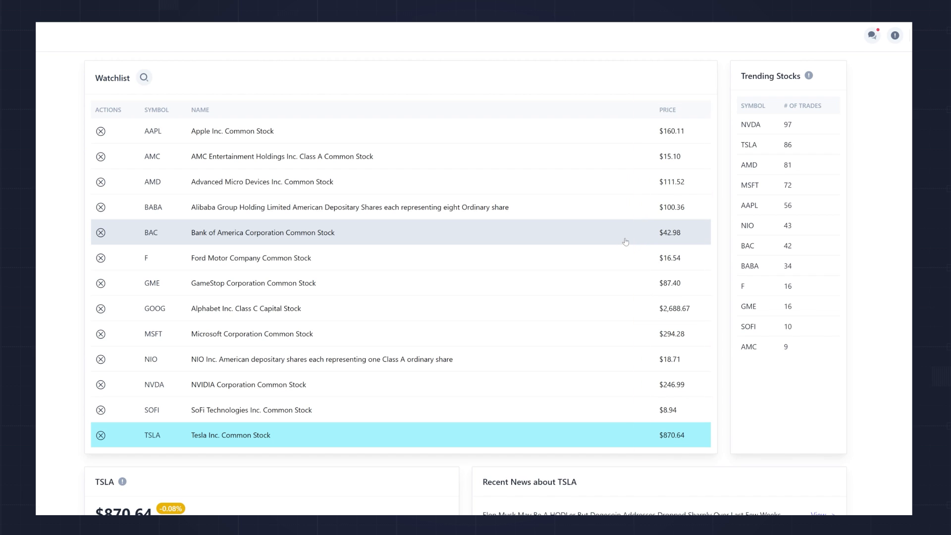
pyautogui.scroll(-3)
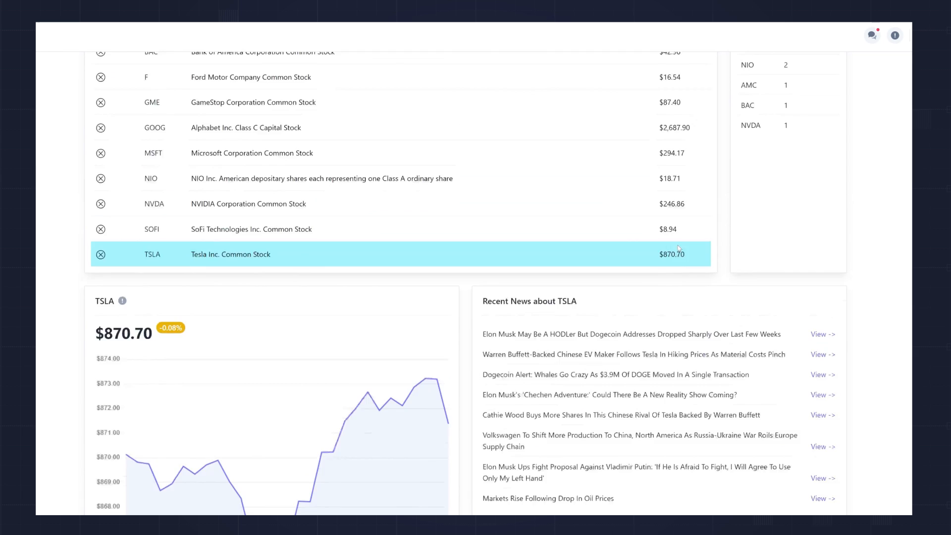
pyautogui.scroll(3)
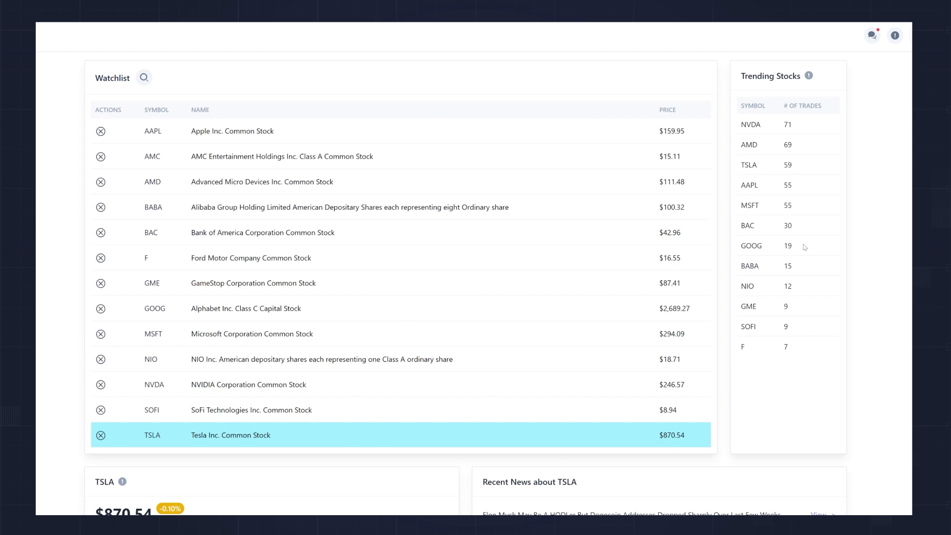
# Scroll down again to the TSLA chart, now at $870.20, and TSLA news.
pyautogui.scroll(-3)
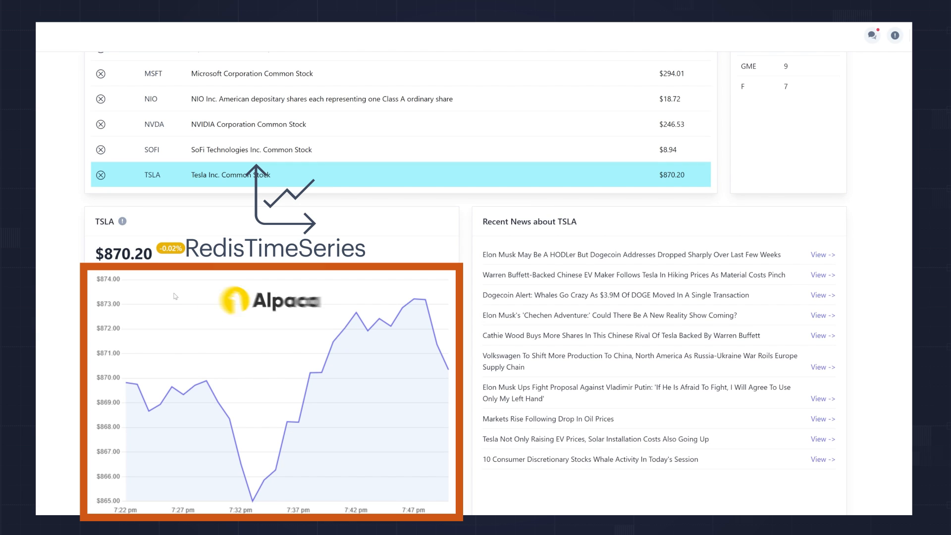
pyautogui.moveTo(218, 381)
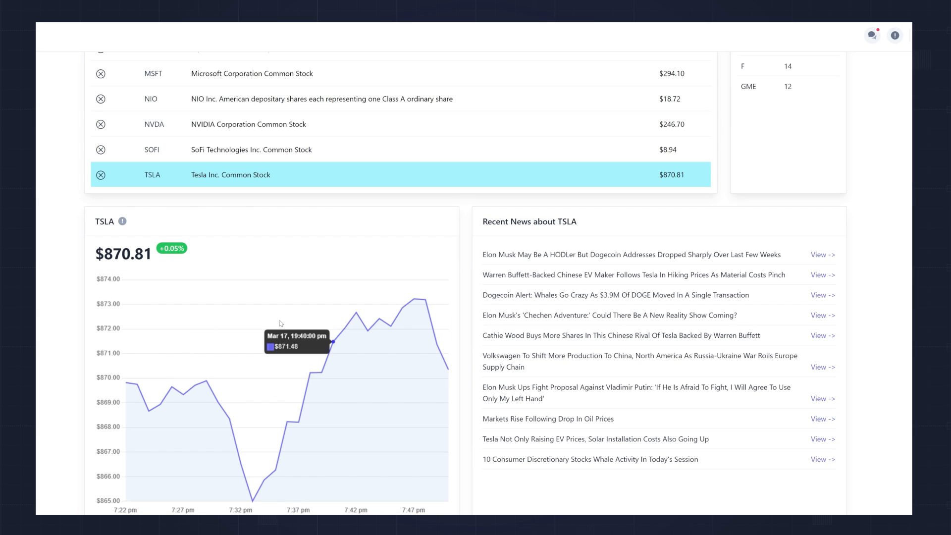
pyautogui.moveTo(217, 381)
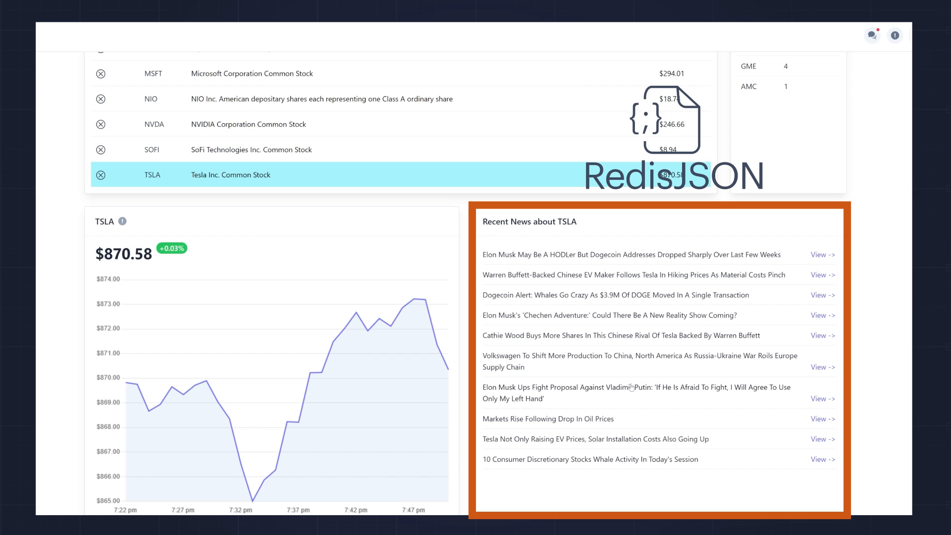
pyautogui.moveTo(698, 244)
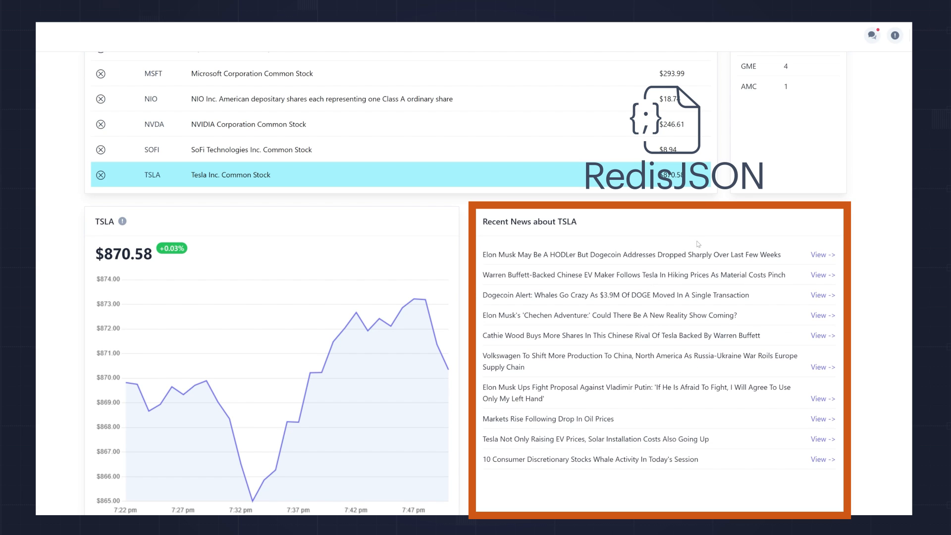
pyautogui.scroll(3)
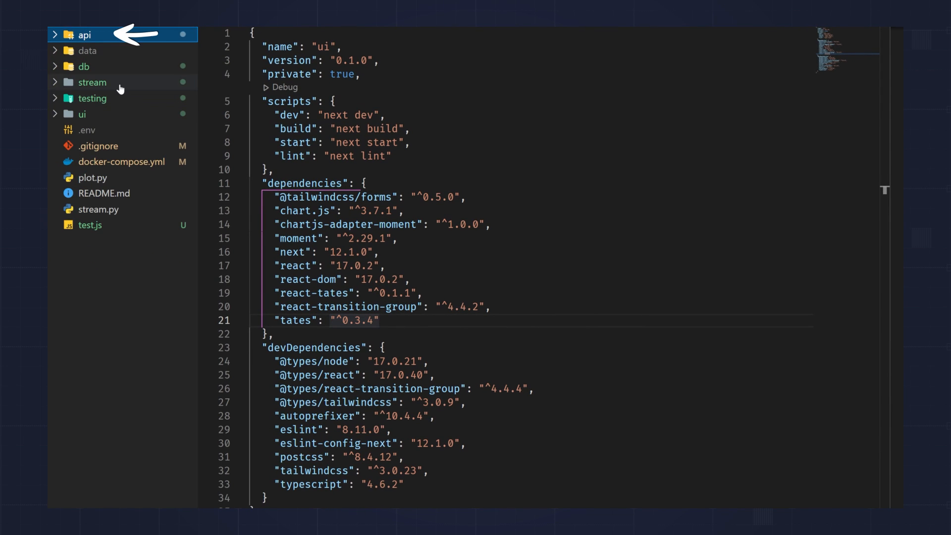
# Browse the ui folder's dependency names, then expand the api folder.
pyautogui.click(82, 114)
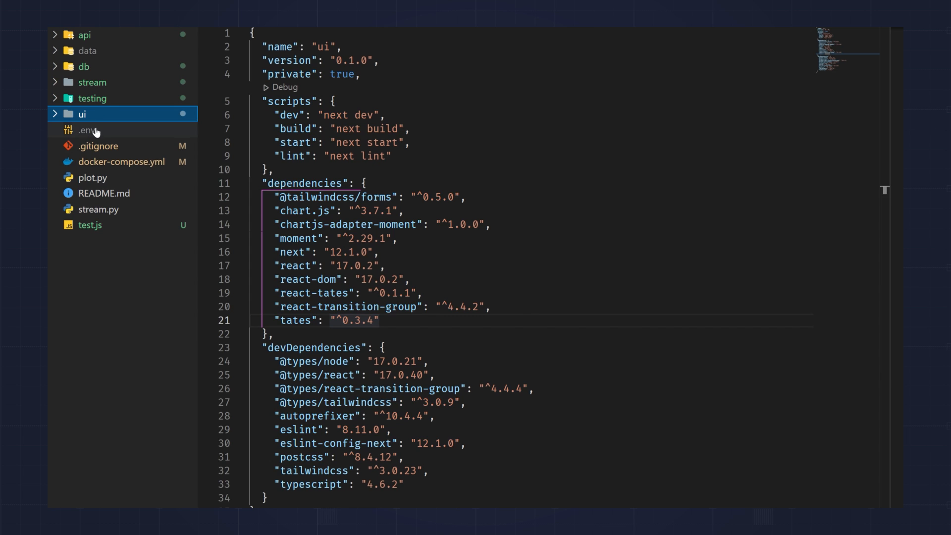
pyautogui.moveTo(369, 200)
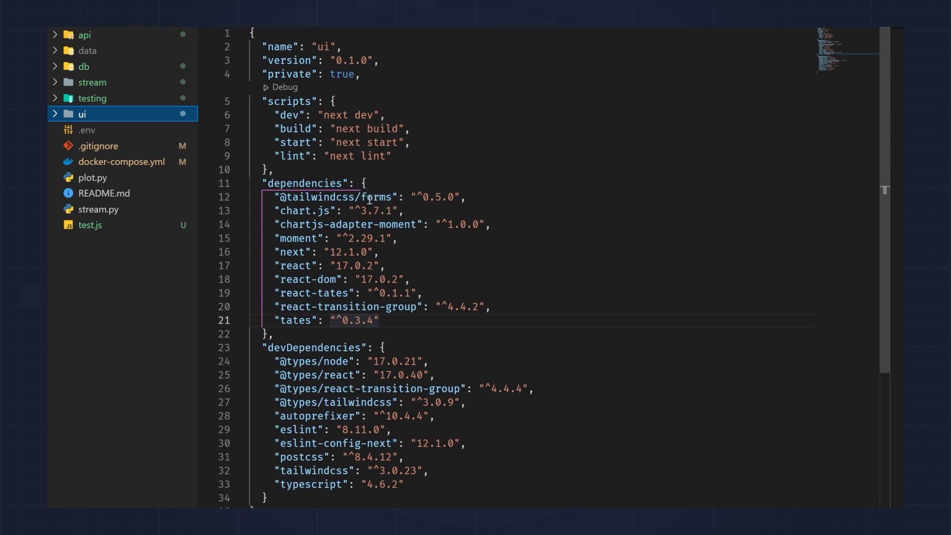
pyautogui.moveTo(235, 142)
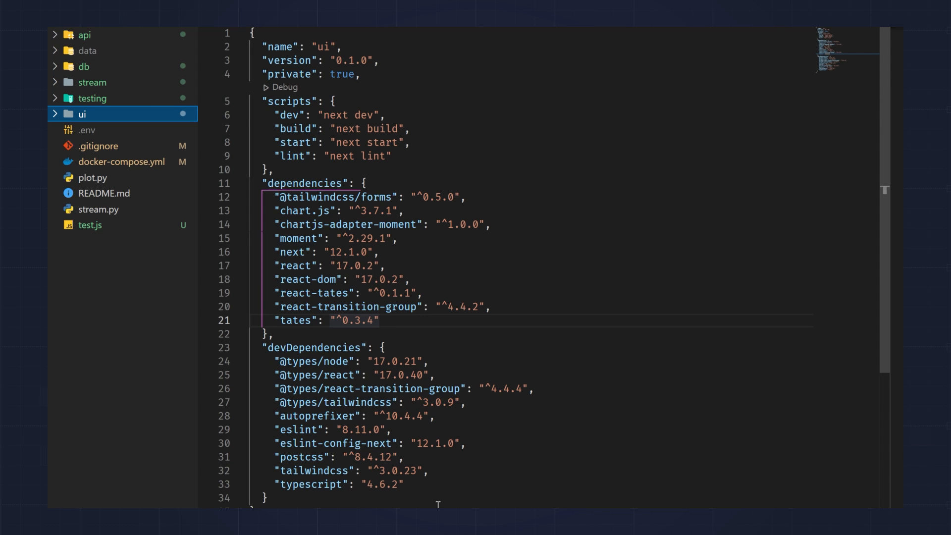
pyautogui.moveTo(301, 200)
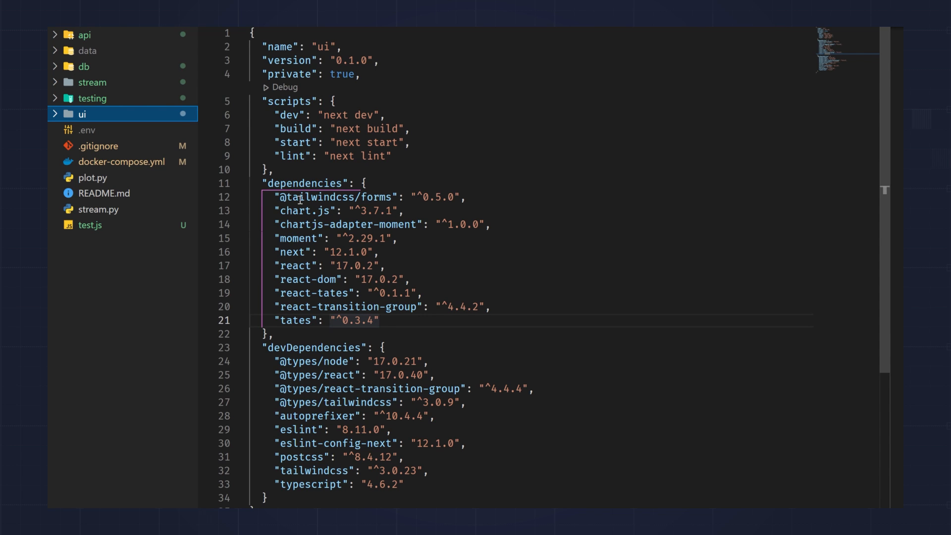
pyautogui.doubleClick(319, 196)
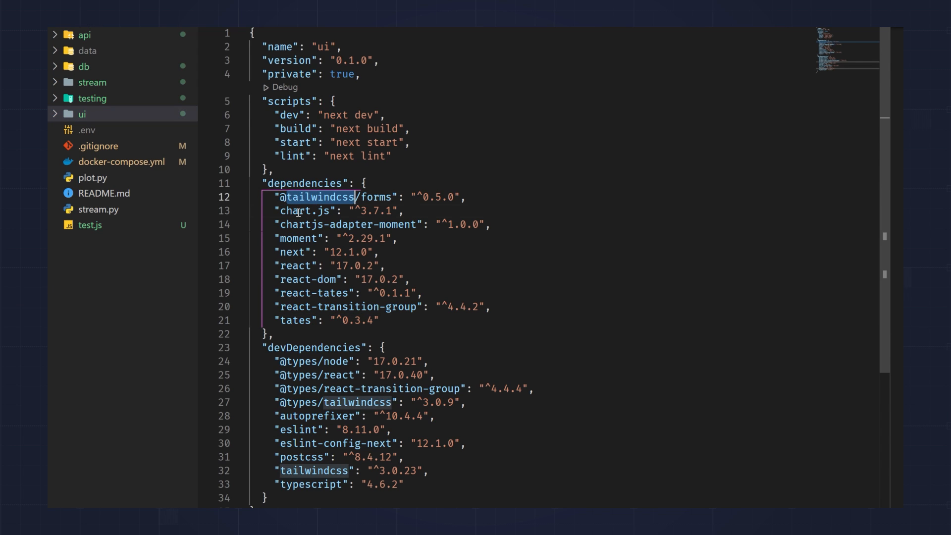
pyautogui.doubleClick(293, 253)
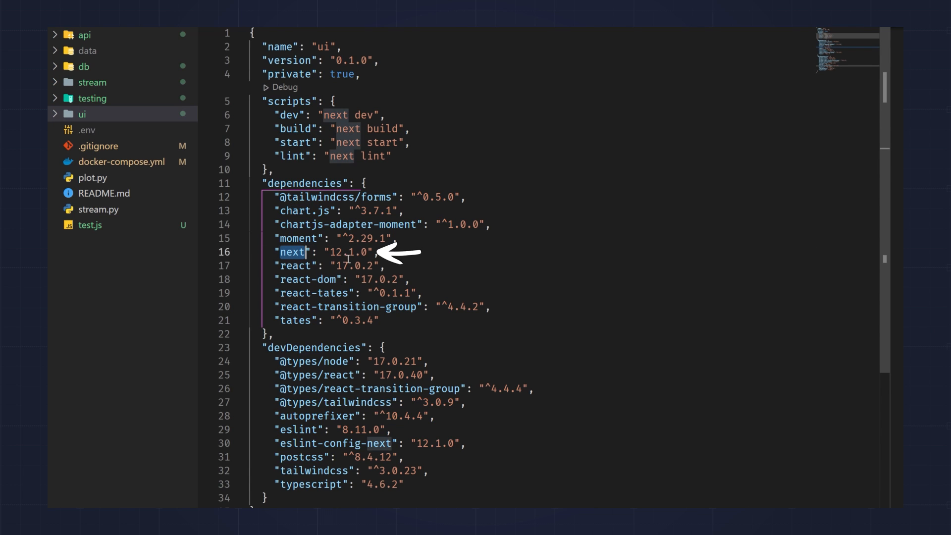
pyautogui.moveTo(328, 292)
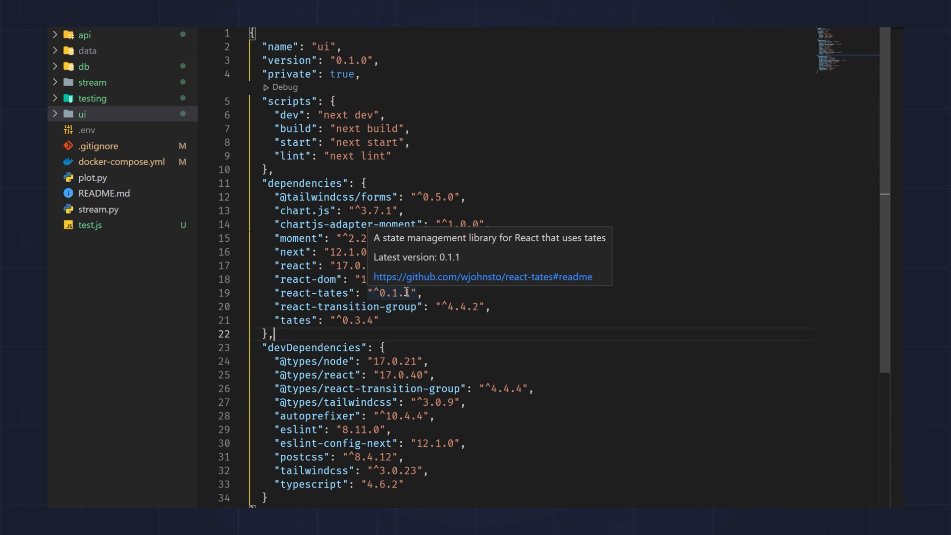
pyautogui.moveTo(246, 132)
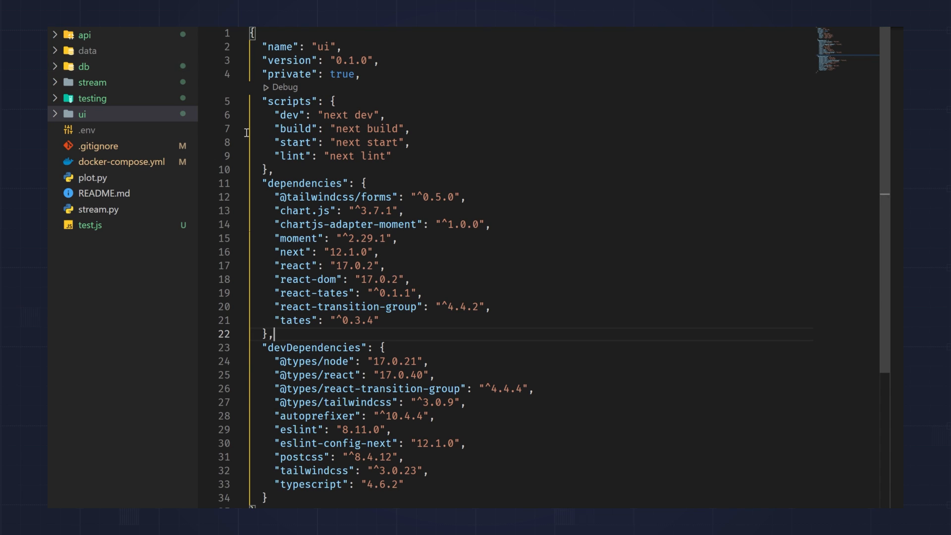
pyautogui.moveTo(432, 297)
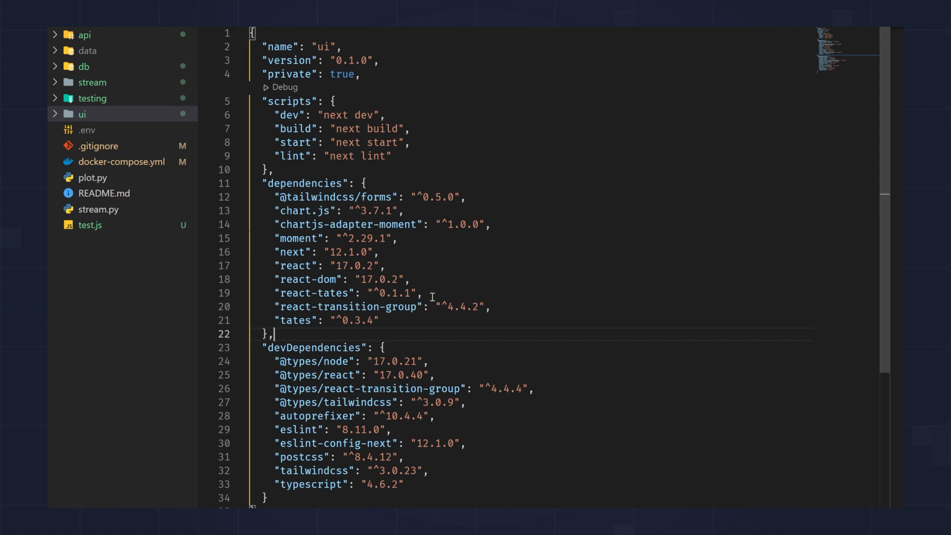
pyautogui.click(82, 35)
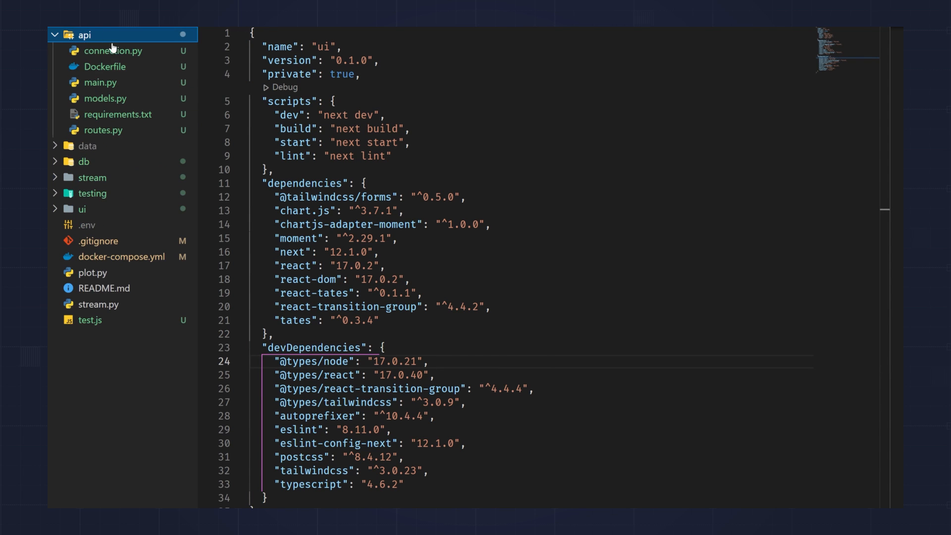
# Open api/routes.py with its search, bars and trade price endpoints.
pyautogui.click(103, 130)
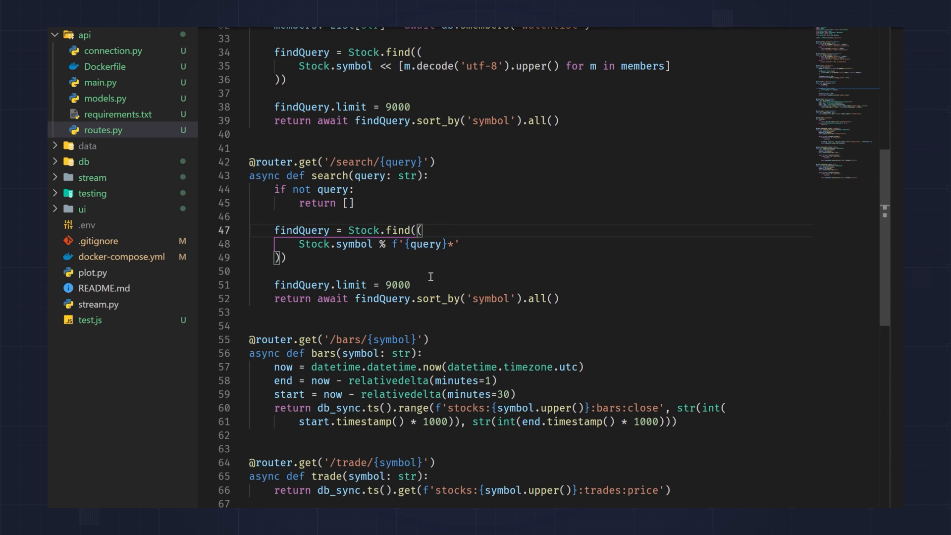
# Enter BAC in the routes.py editor around the bars route's ts().range query.
pyautogui.click(627, 180)
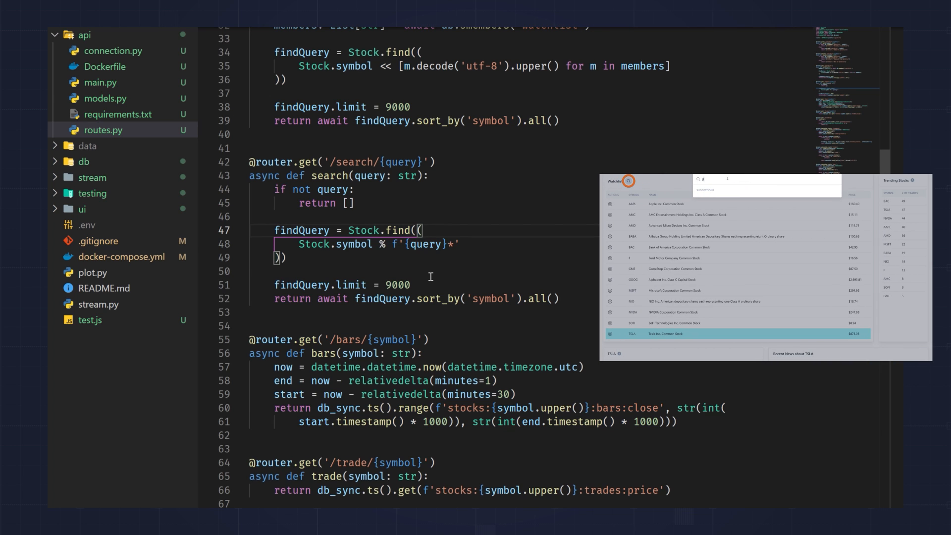
pyautogui.write('BAC')
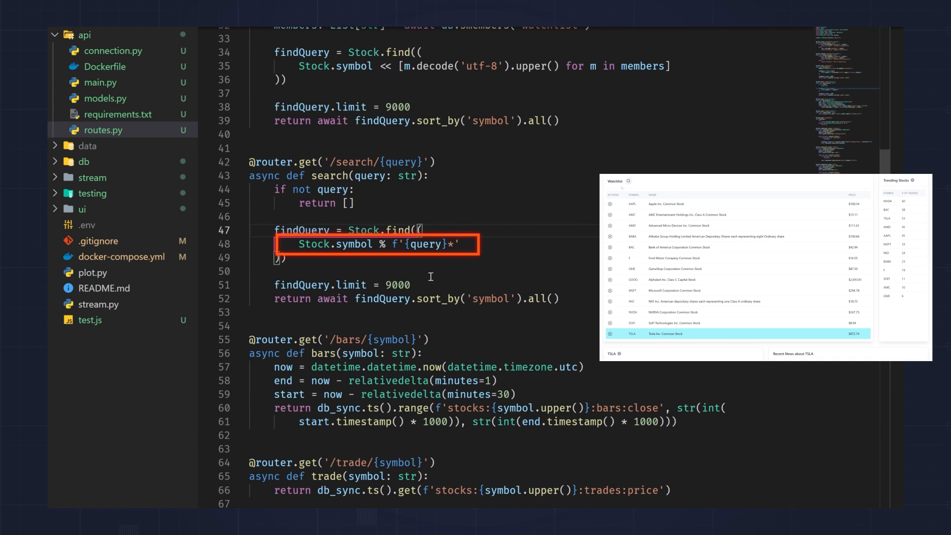
pyautogui.click(629, 180)
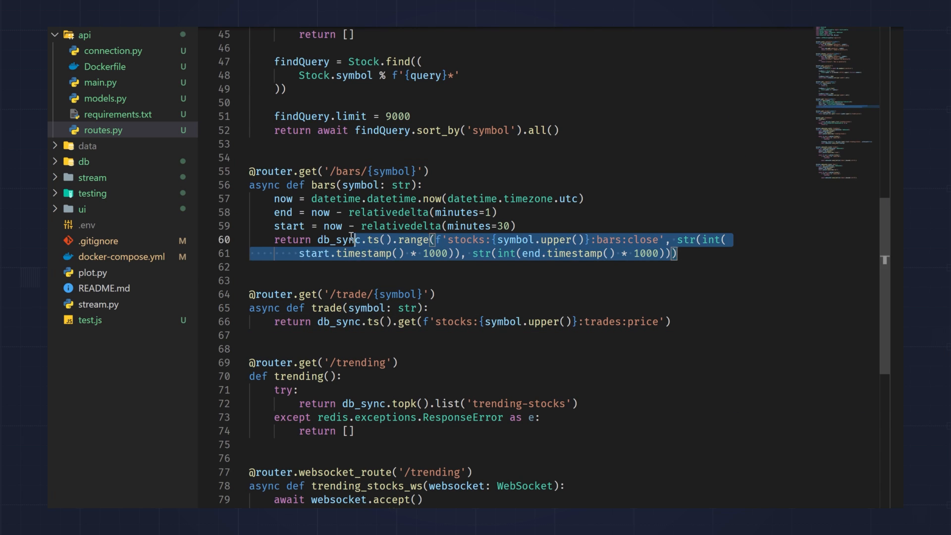
# Move down routes.py to the /trending route and its websocket handler.
pyautogui.click(668, 321)
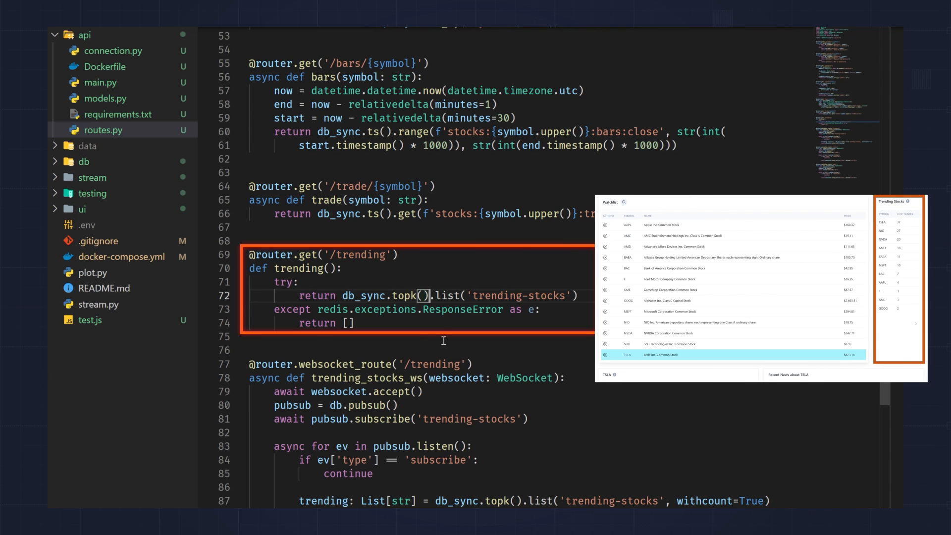
pyautogui.moveTo(463, 309)
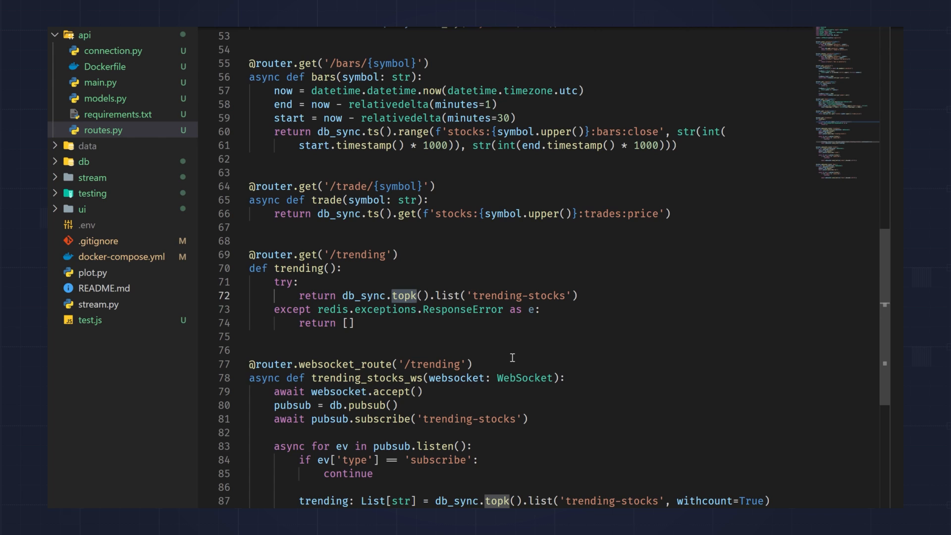
pyautogui.moveTo(483, 308)
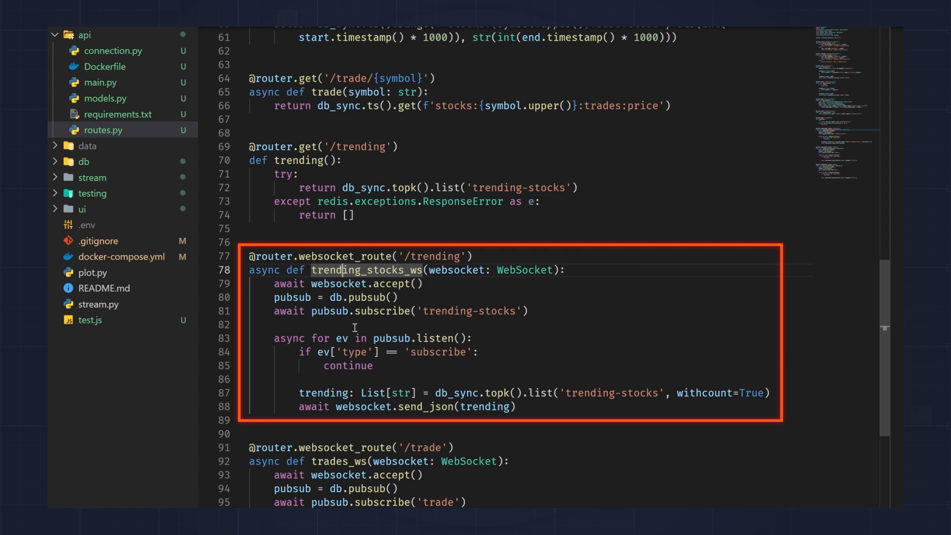
pyautogui.moveTo(381, 324)
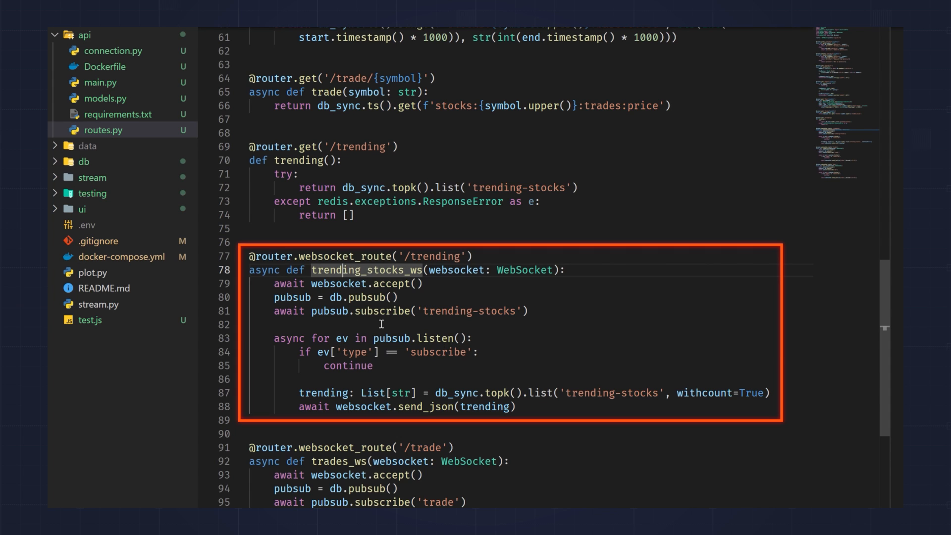
pyautogui.moveTo(490, 353)
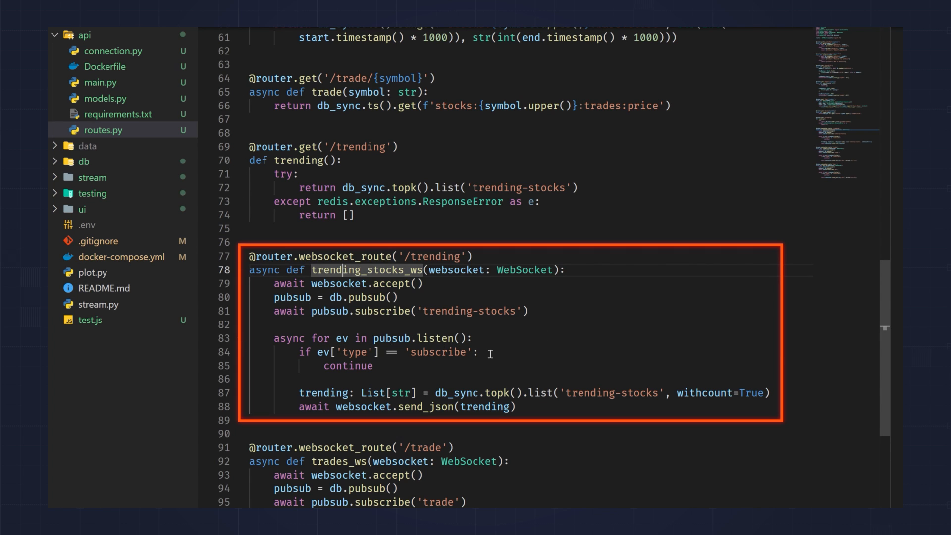
pyautogui.moveTo(522, 406)
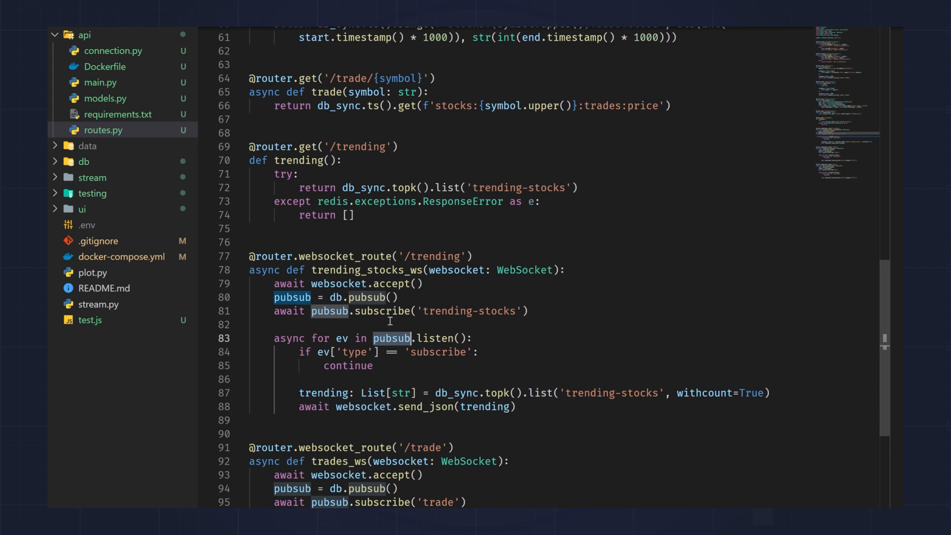
pyautogui.moveTo(416, 403)
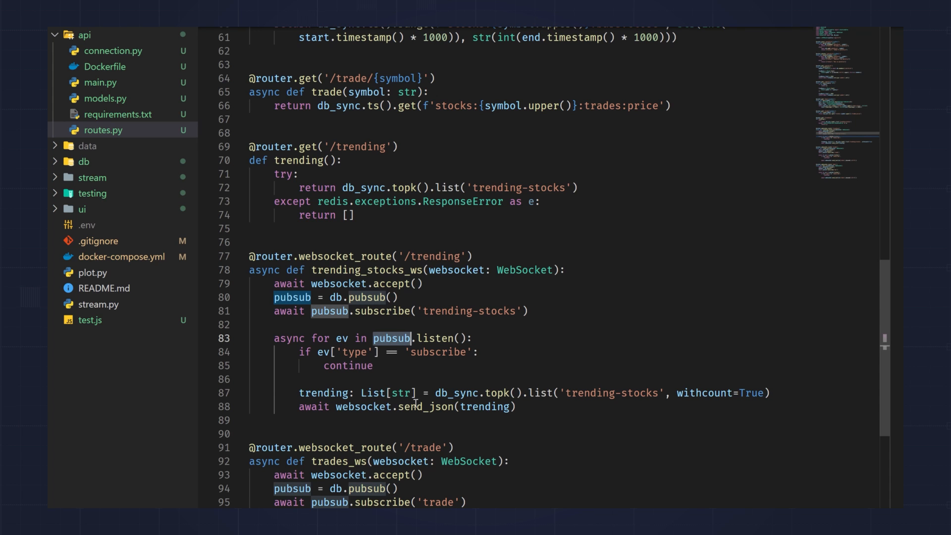
# Reach the bottom of routes.py showing the trade and bars websocket routes.
pyautogui.click(519, 407)
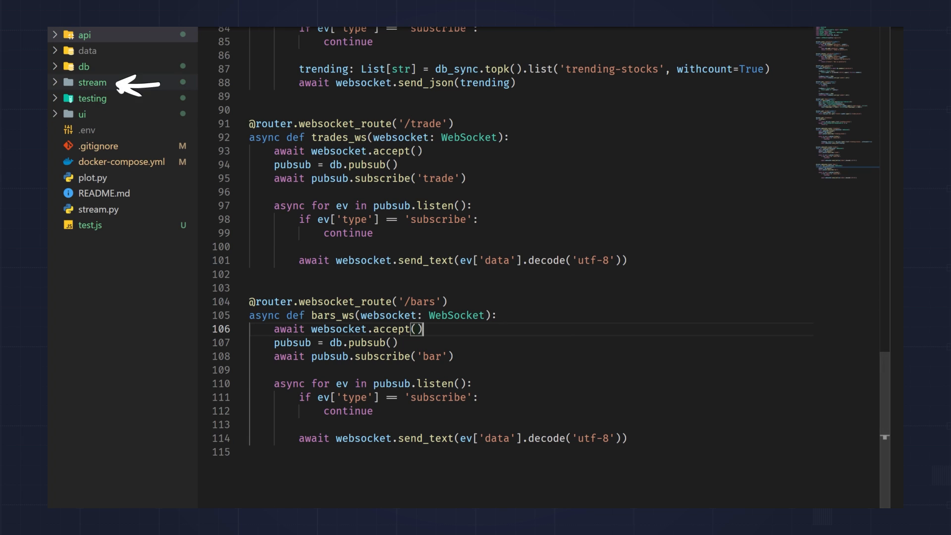
# Collapse api, expand stream, and highlight sync_watchlist in main.py's startup function.
pyautogui.click(91, 82)
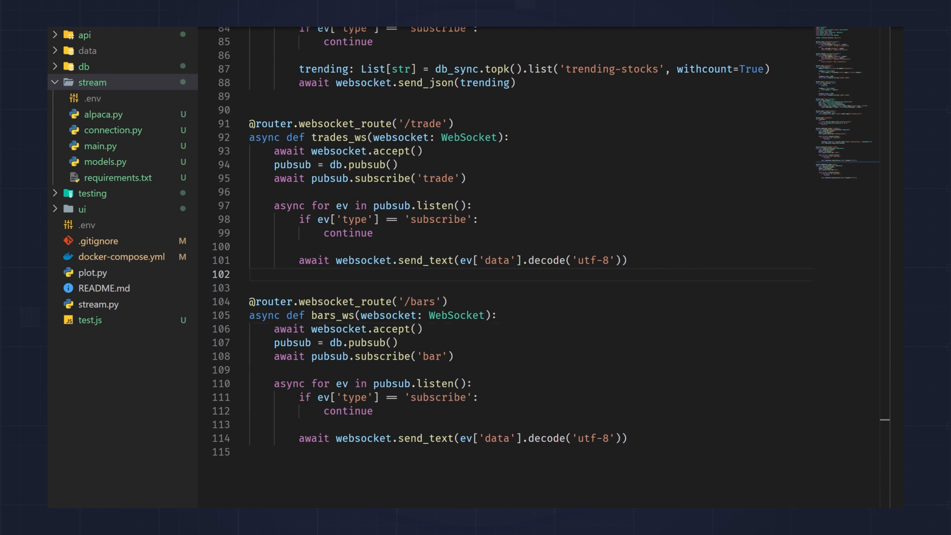
pyautogui.click(100, 146)
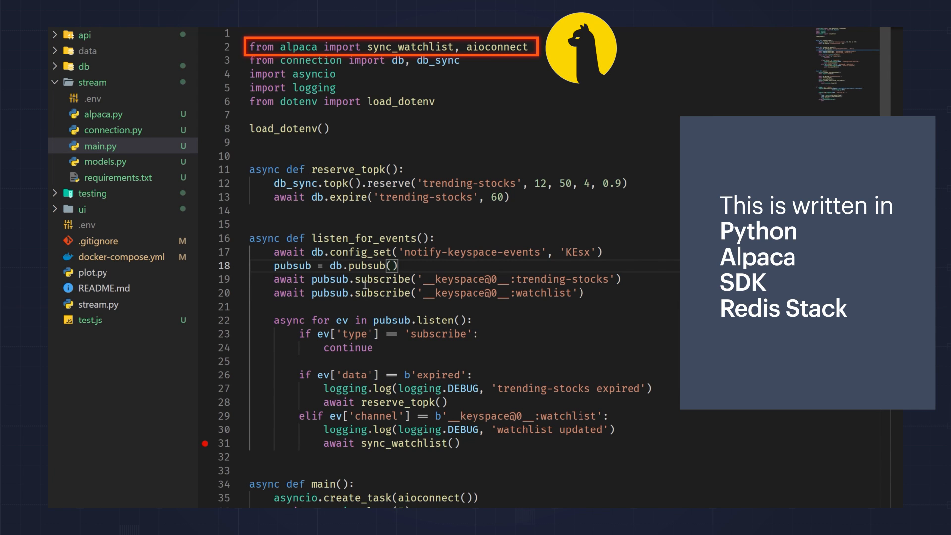
pyautogui.scroll(-3)
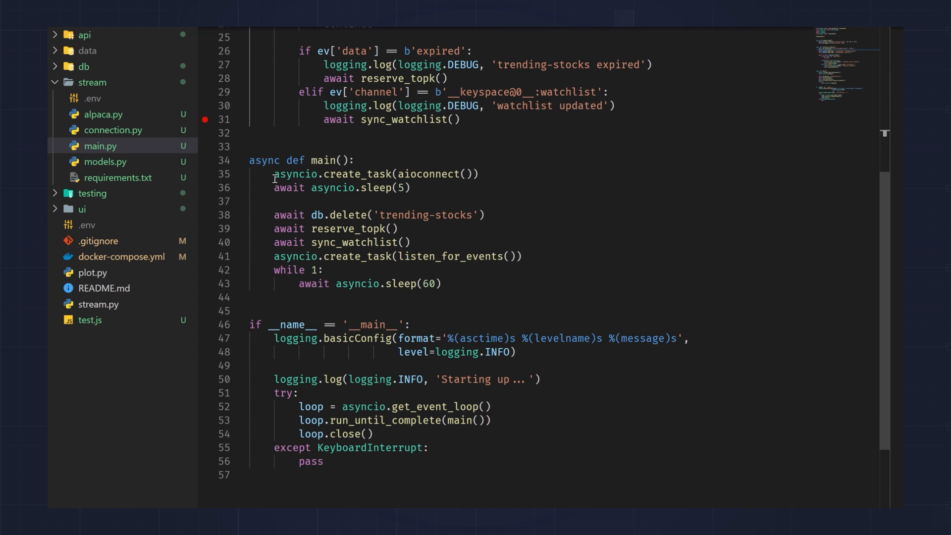
pyautogui.doubleClick(430, 174)
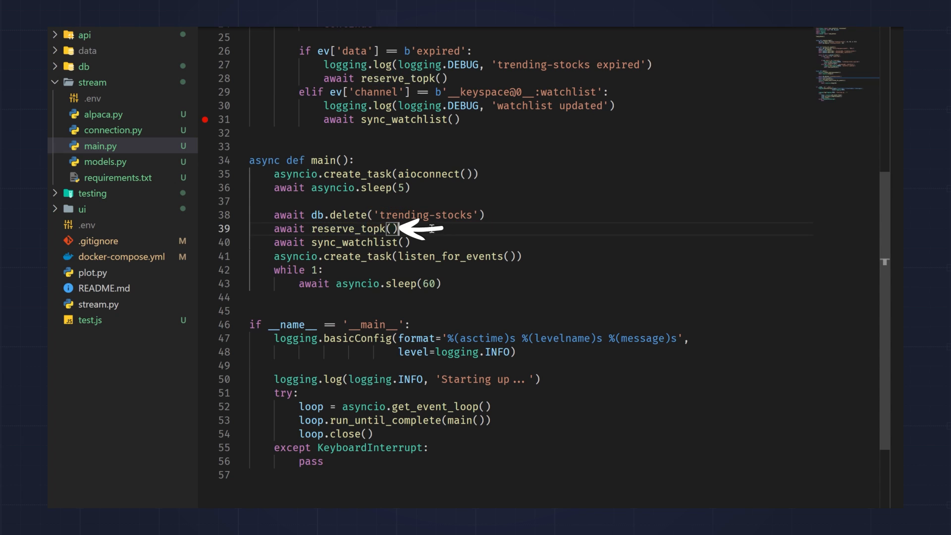
pyautogui.doubleClick(364, 242)
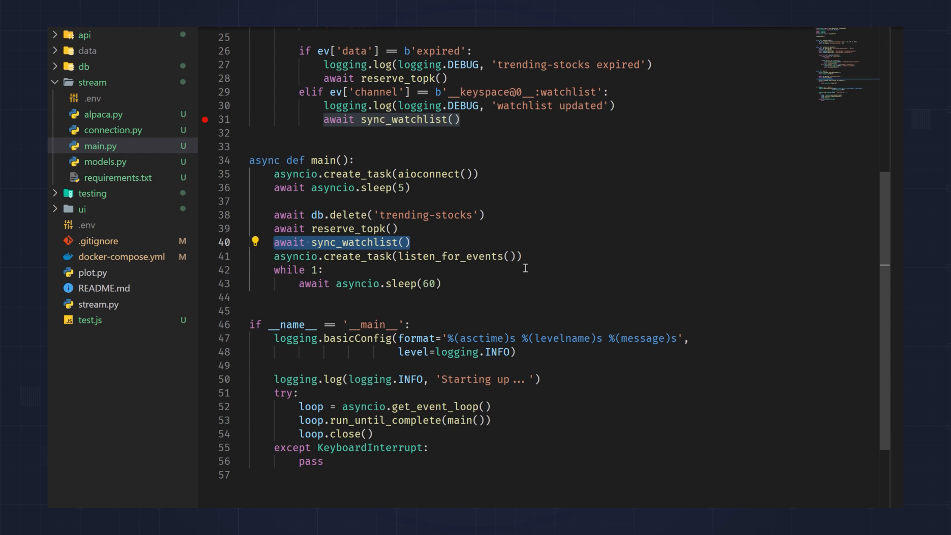
pyautogui.scroll(3)
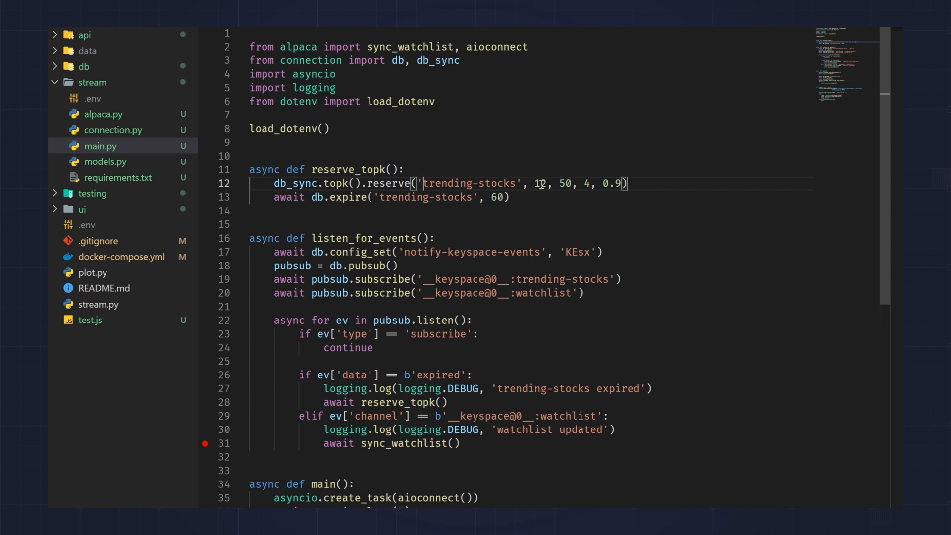
# Select the top-k size argument 12 in main.py's reserve call, then scroll down.
pyautogui.doubleClick(540, 183)
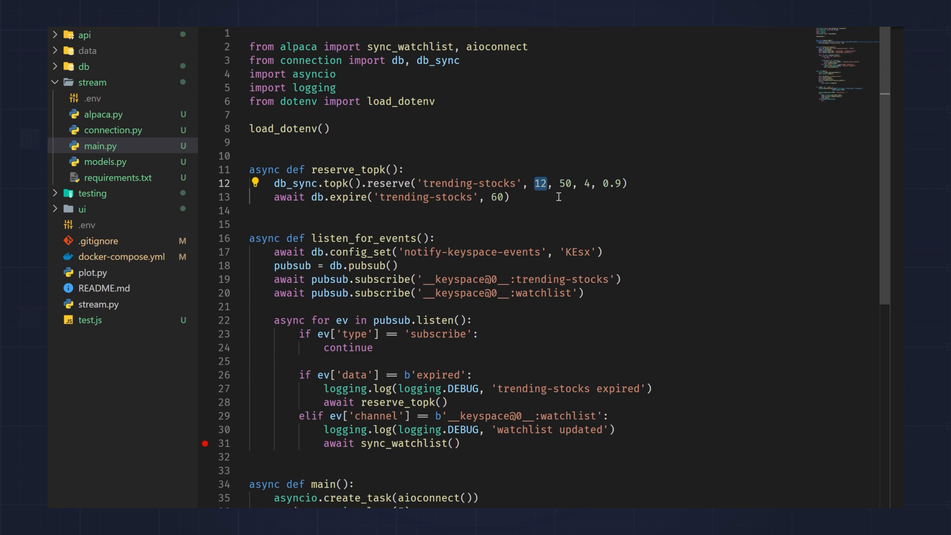
pyautogui.moveTo(514, 213)
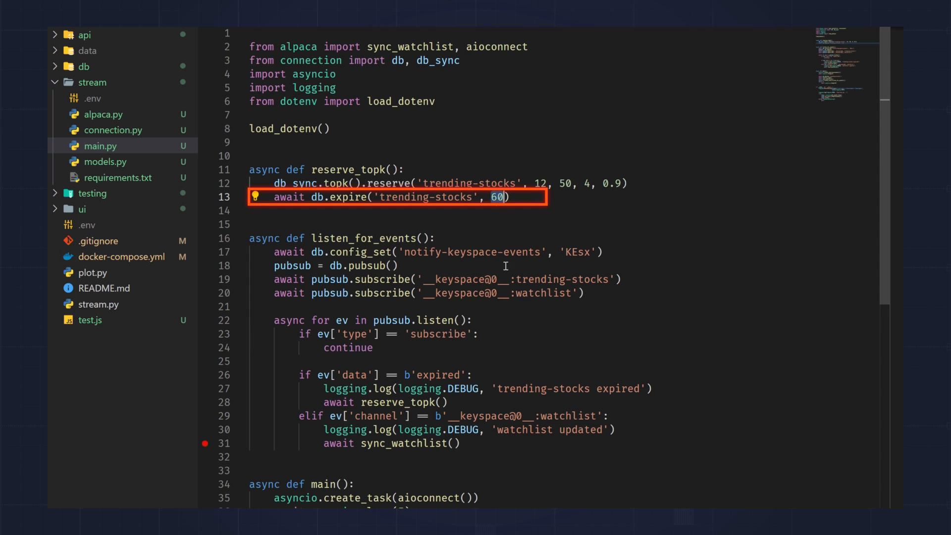
pyautogui.scroll(-3)
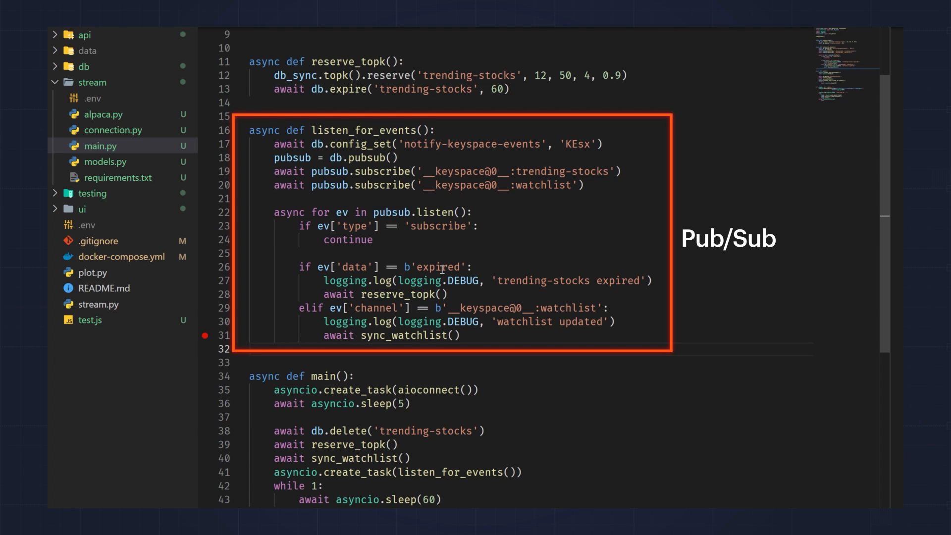
pyautogui.moveTo(464, 293)
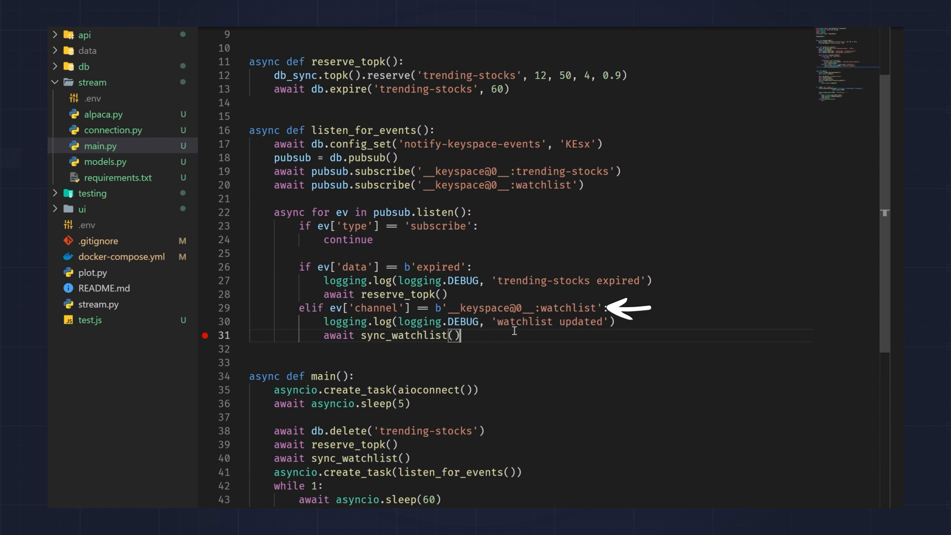
pyautogui.moveTo(84, 34)
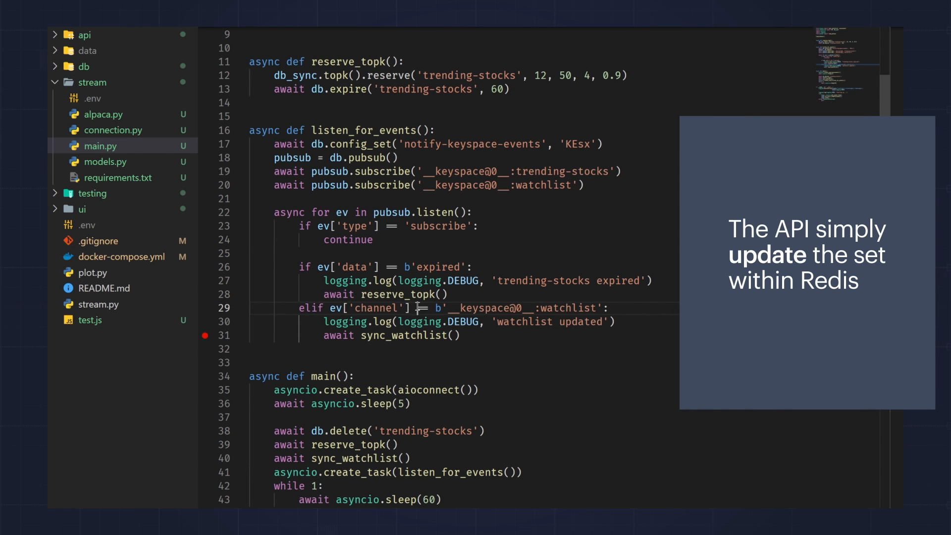
# Show listen_for_events alongside main in main.py.
pyautogui.click(613, 308)
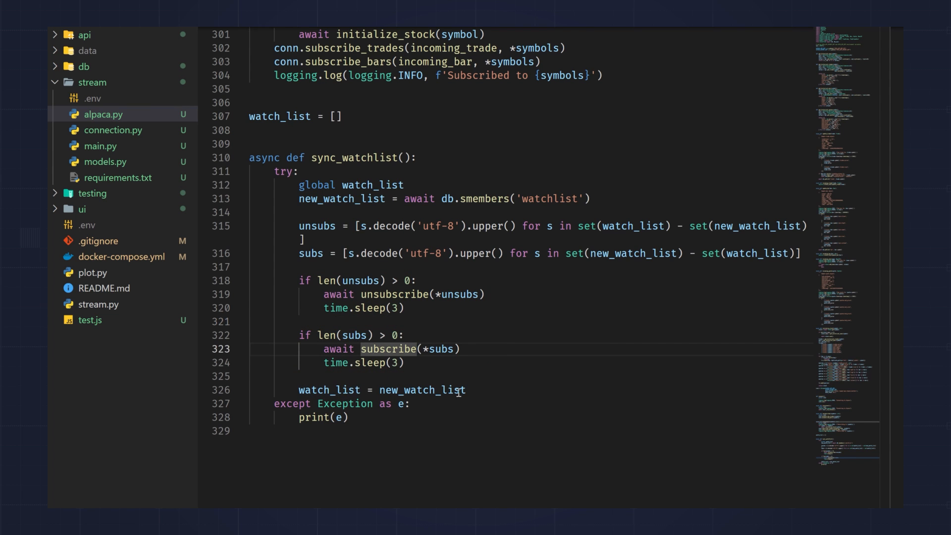
# Scroll alpaca.py up to connect, aioconnect, unsubscribe and subscribe functions.
pyautogui.scroll(3)
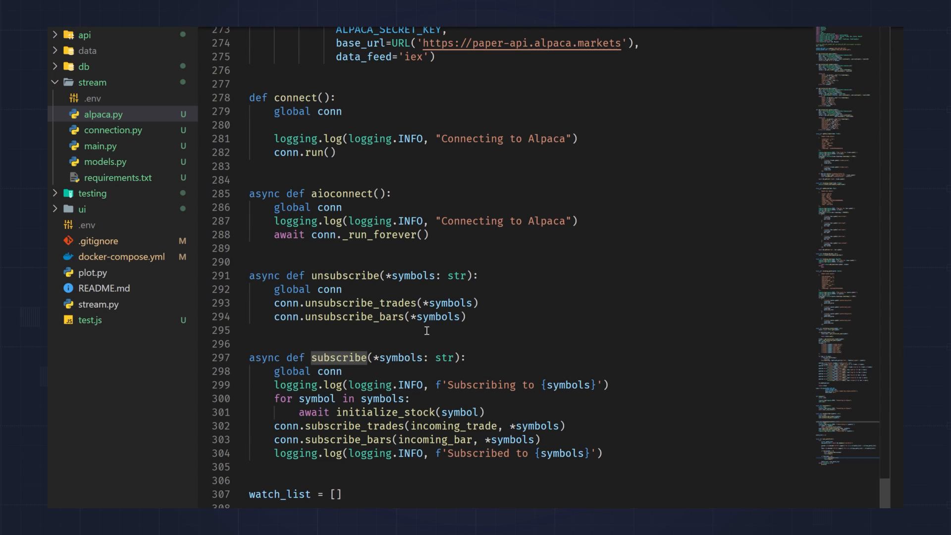
pyautogui.moveTo(387, 427)
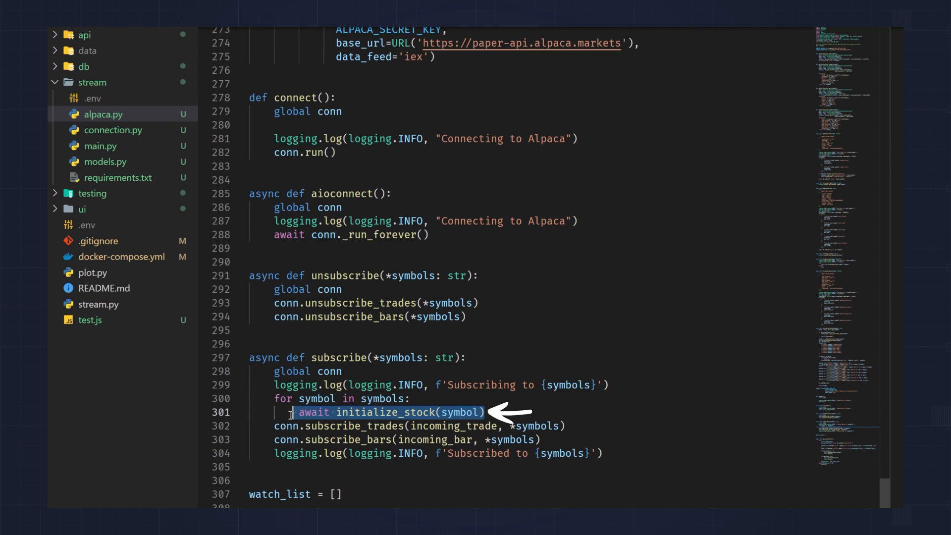
pyautogui.moveTo(567, 453)
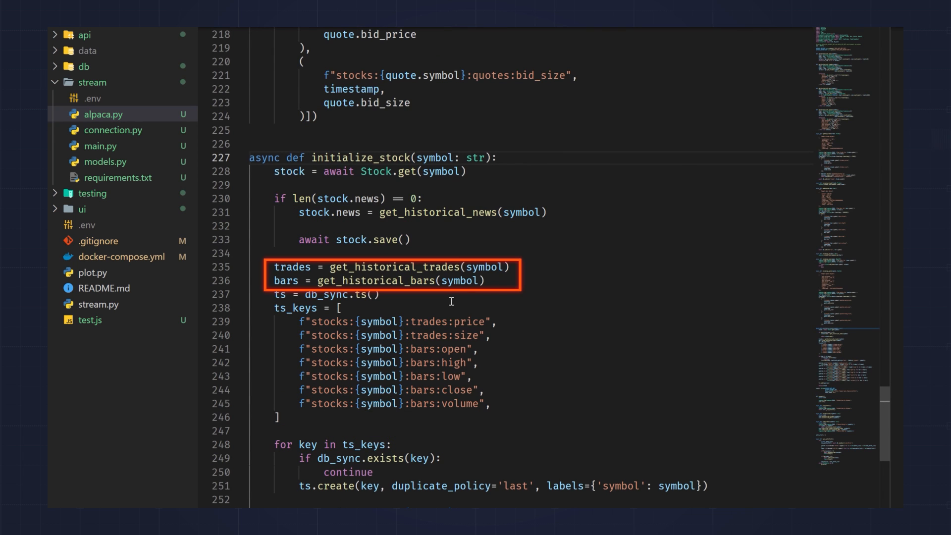
pyautogui.moveTo(361, 295)
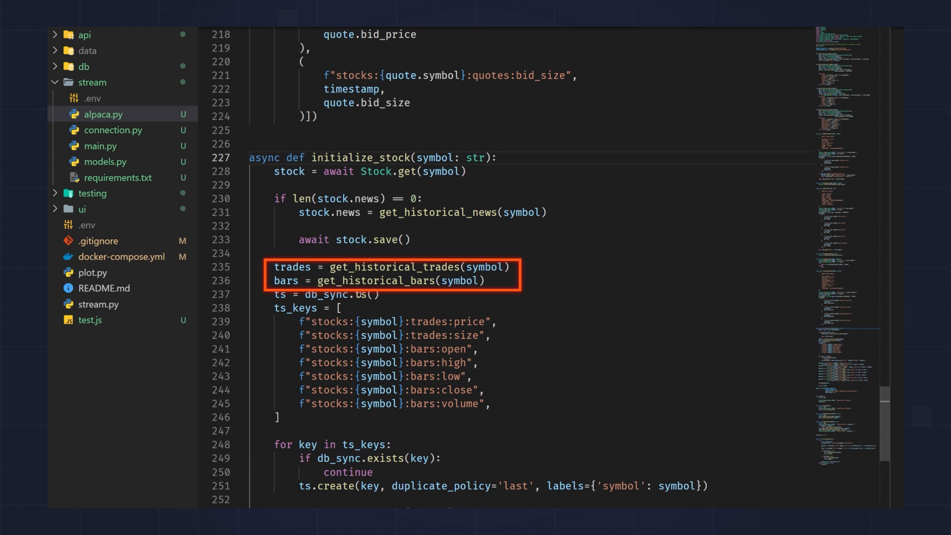
pyautogui.scroll(-3)
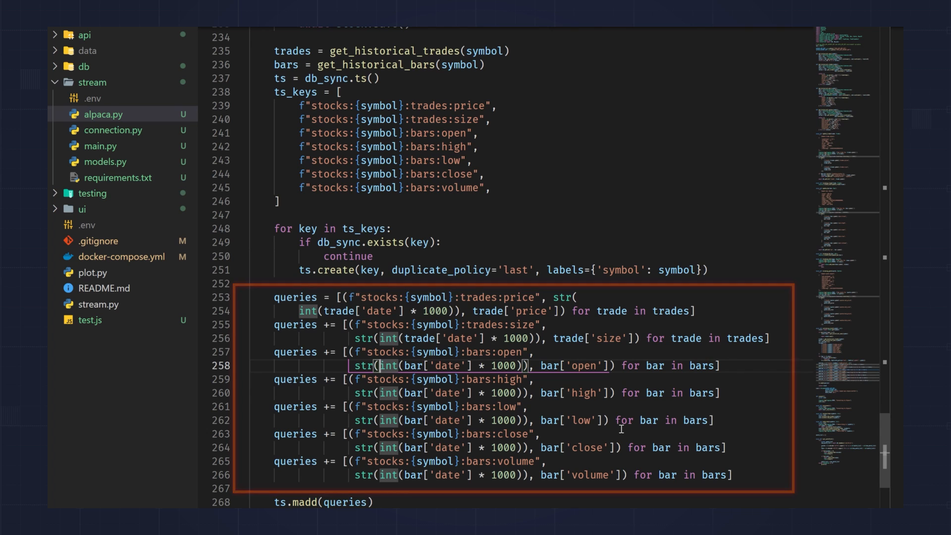
pyautogui.scroll(3)
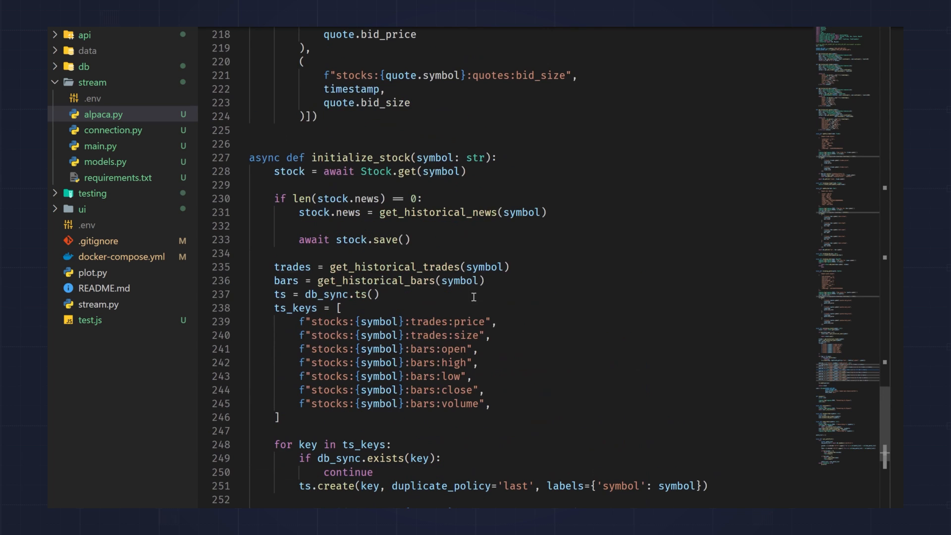
pyautogui.moveTo(500, 306)
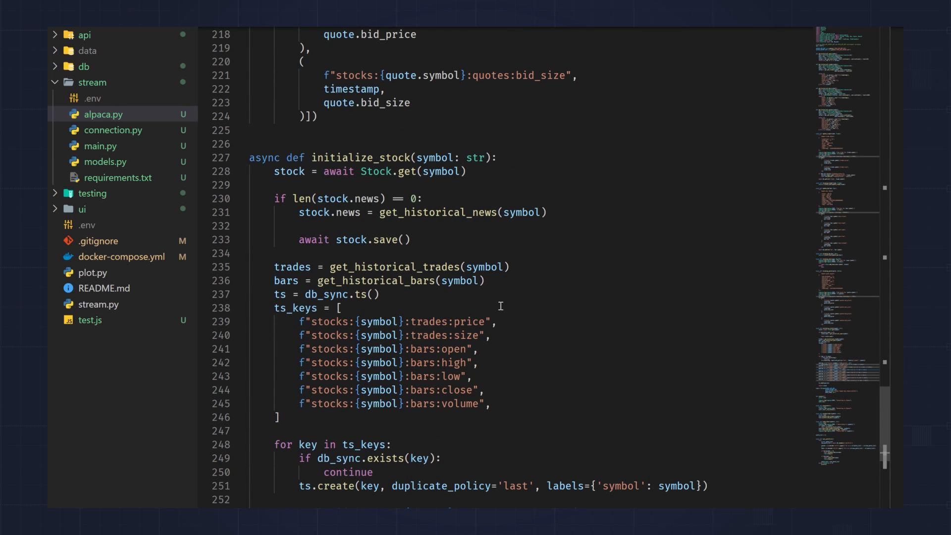
pyautogui.scroll(3)
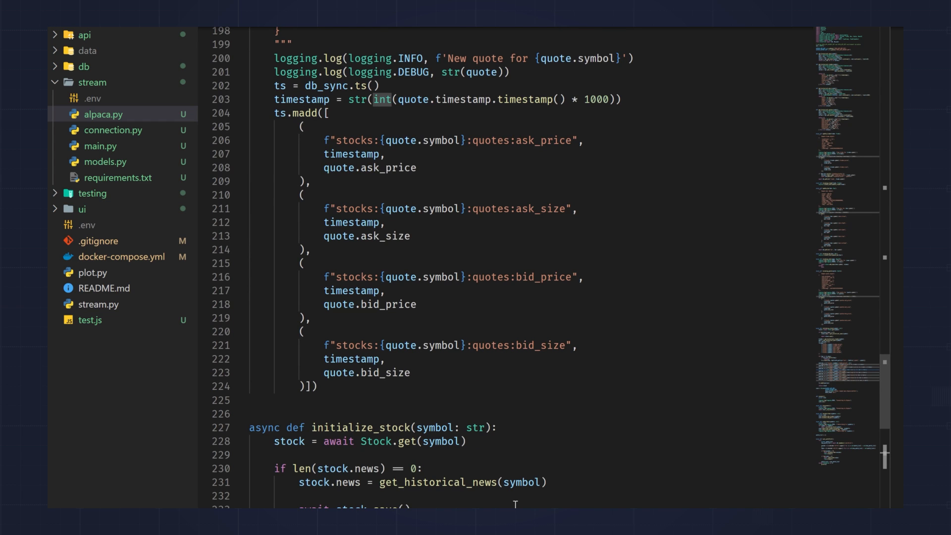
pyautogui.scroll(-3)
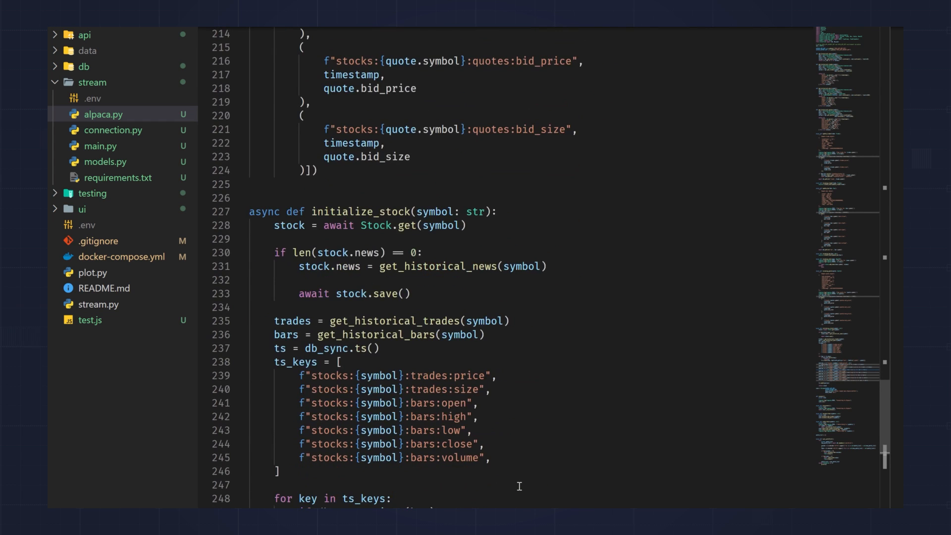
pyautogui.scroll(-3)
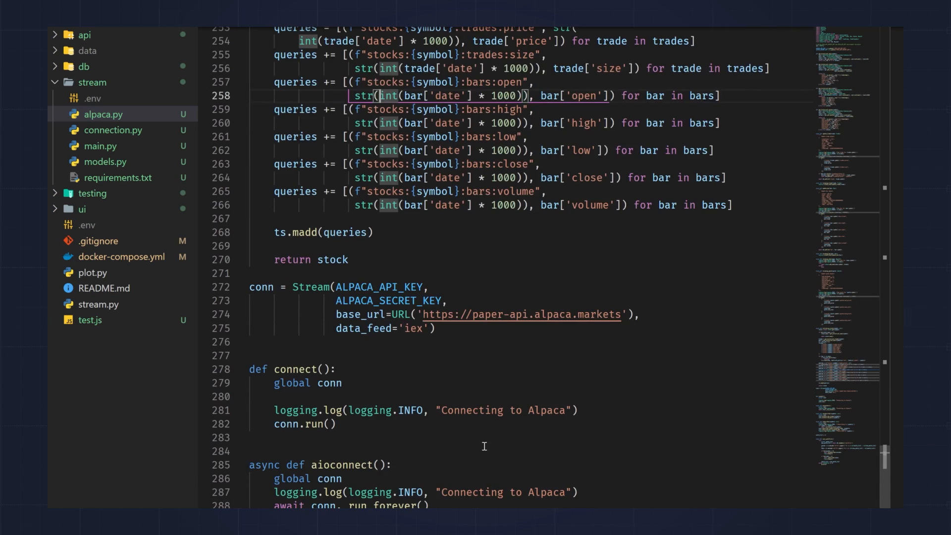
pyautogui.scroll(-3)
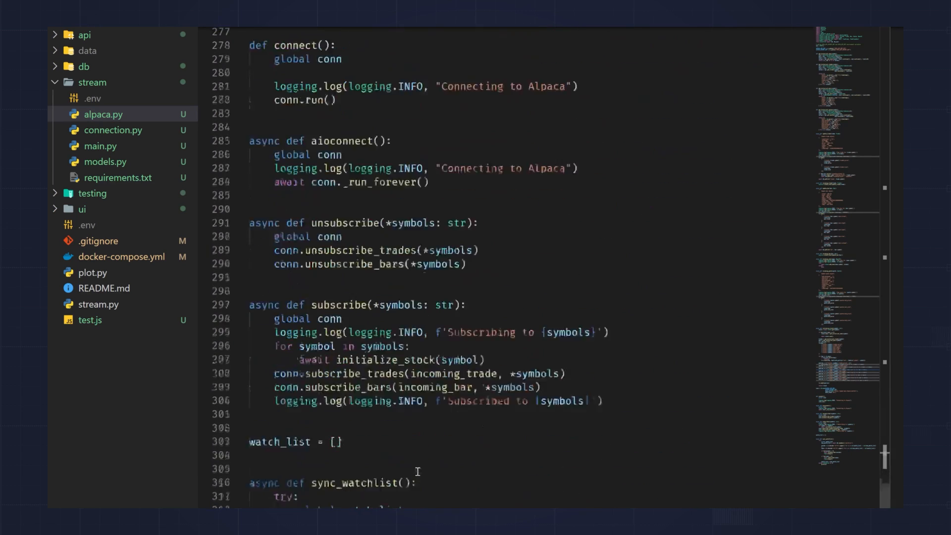
# Scroll alpaca.py to update_trade, with its ts.madd and trending-stocks publish calls.
pyautogui.scroll(-3)
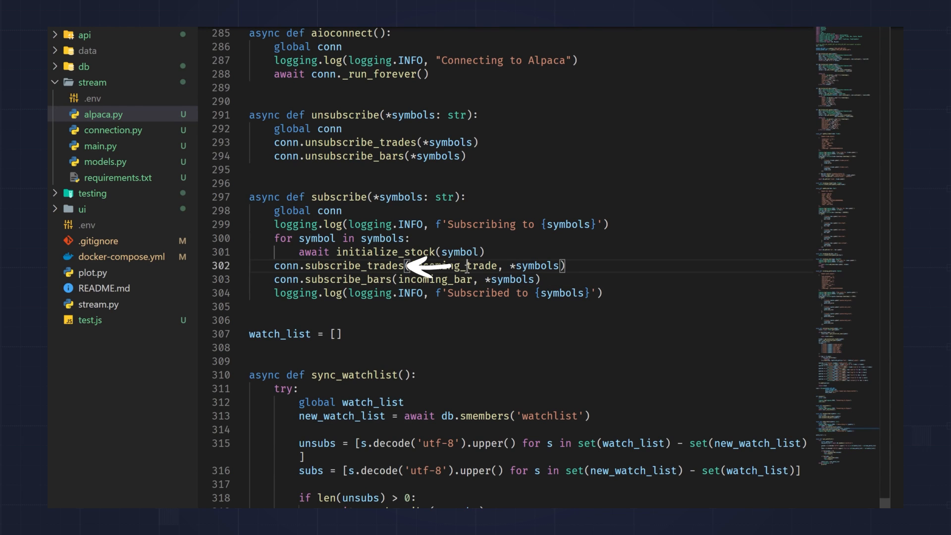
pyautogui.scroll(3)
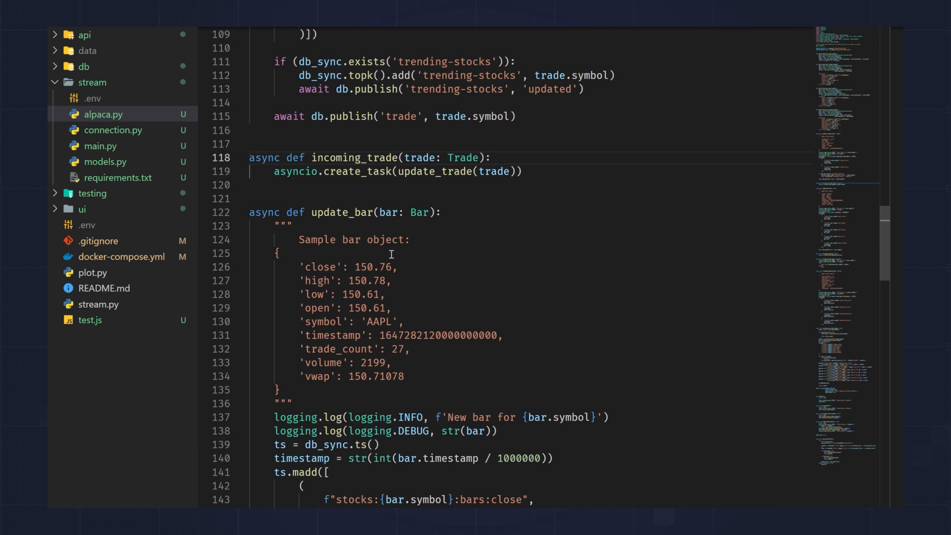
pyautogui.scroll(3)
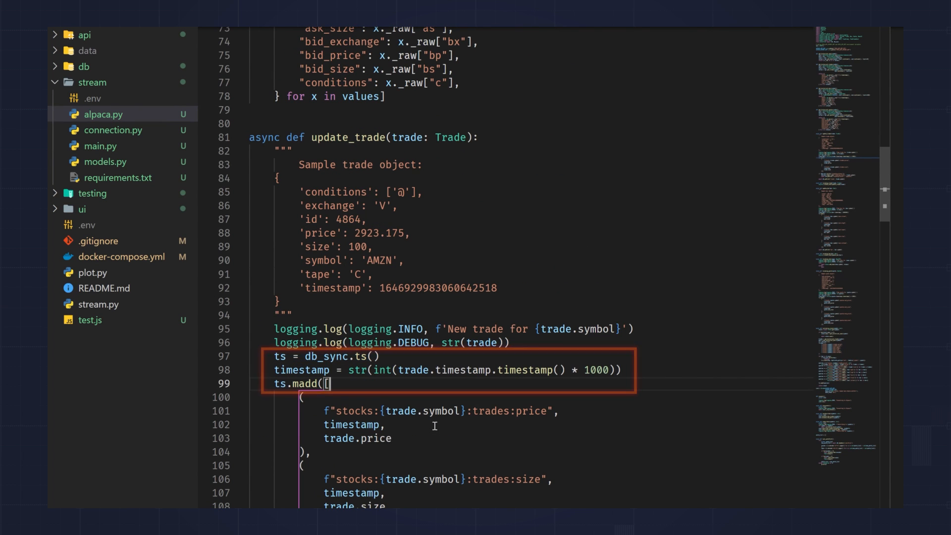
pyautogui.scroll(-3)
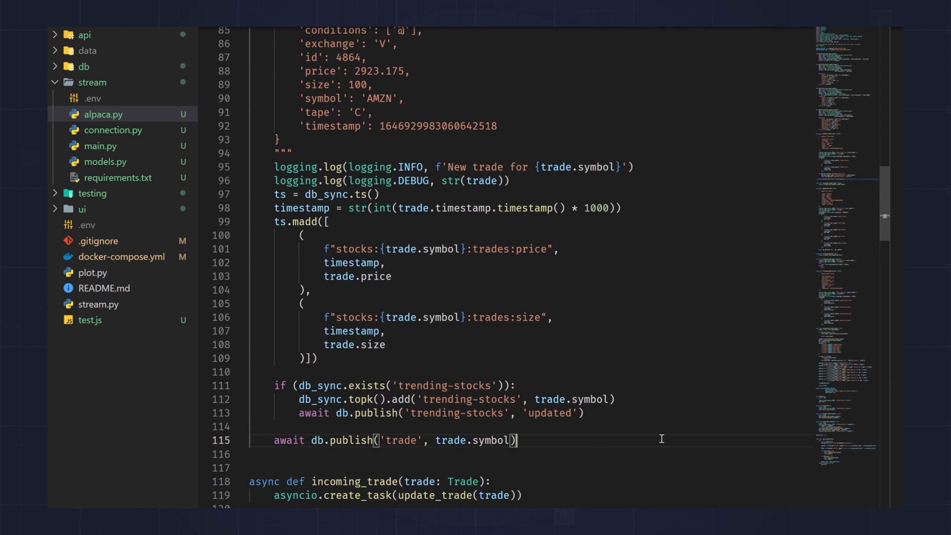
pyautogui.moveTo(613, 441)
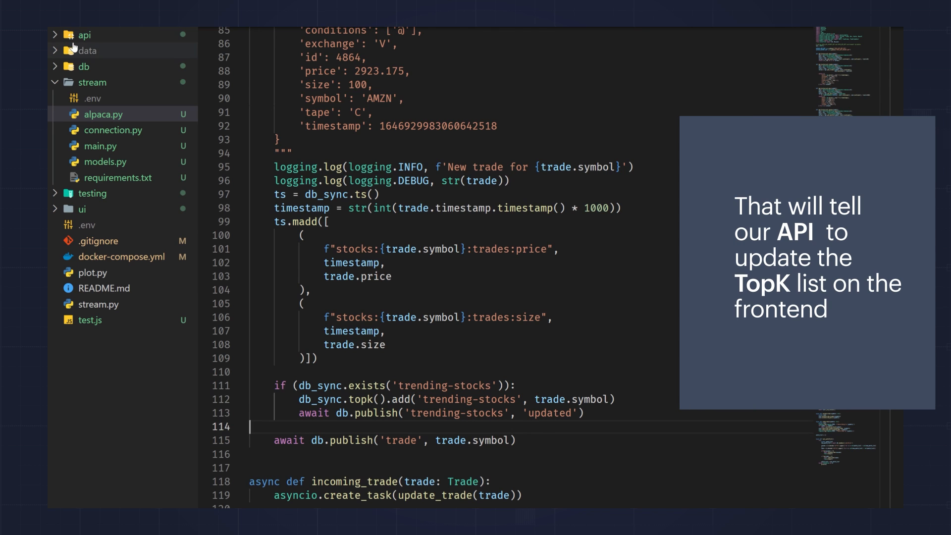
pyautogui.moveTo(526, 390)
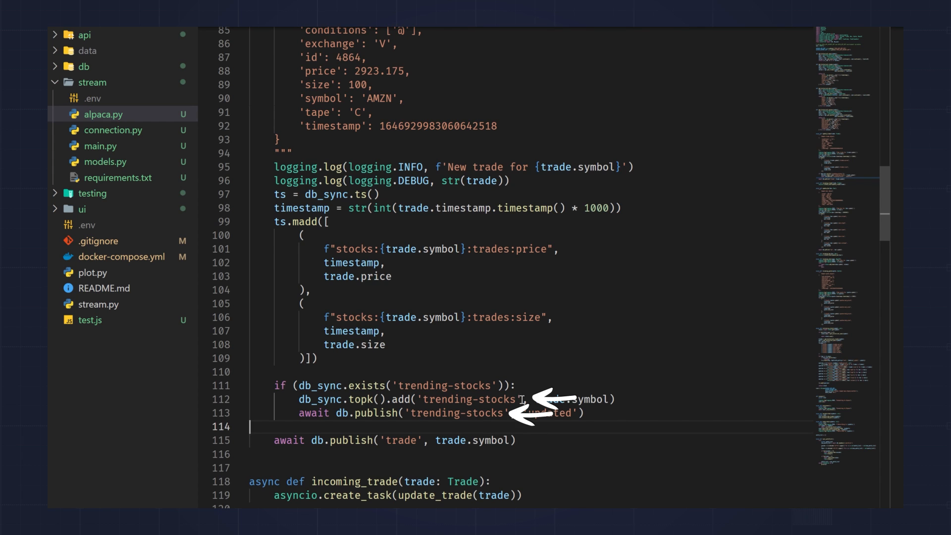
pyautogui.moveTo(483, 441)
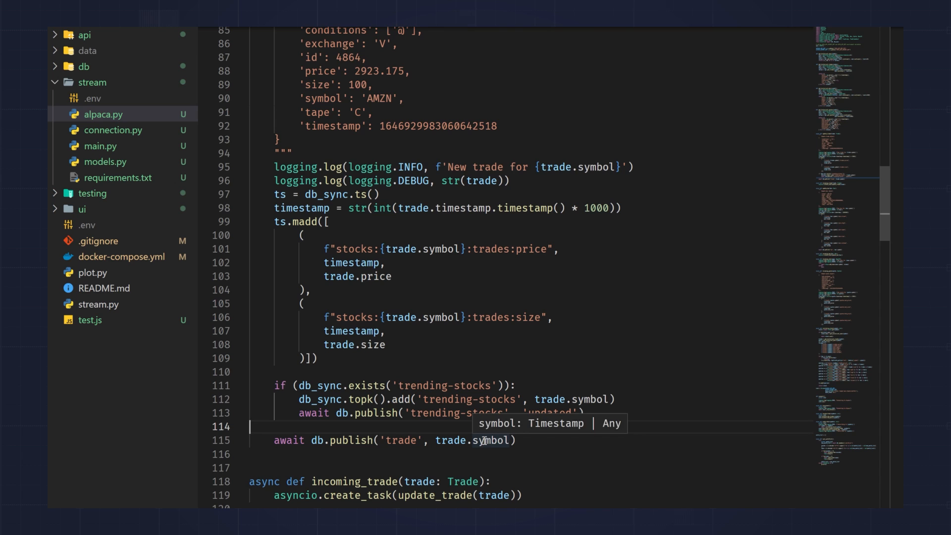
pyautogui.scroll(3)
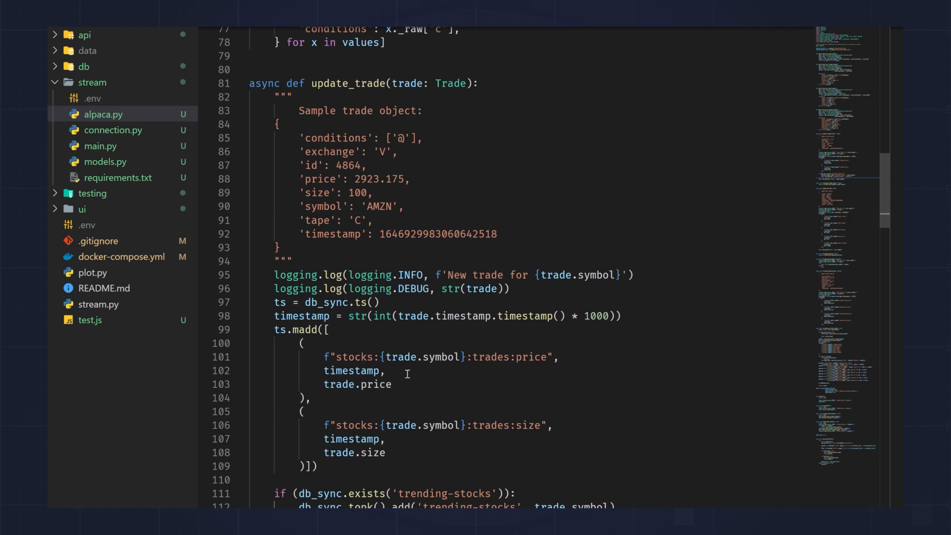
pyautogui.moveTo(403, 425)
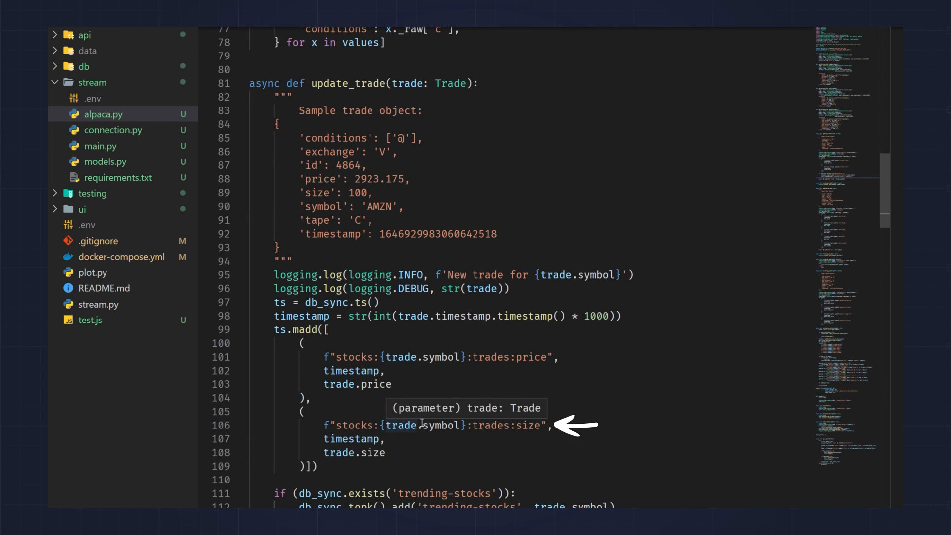
pyautogui.scroll(-3)
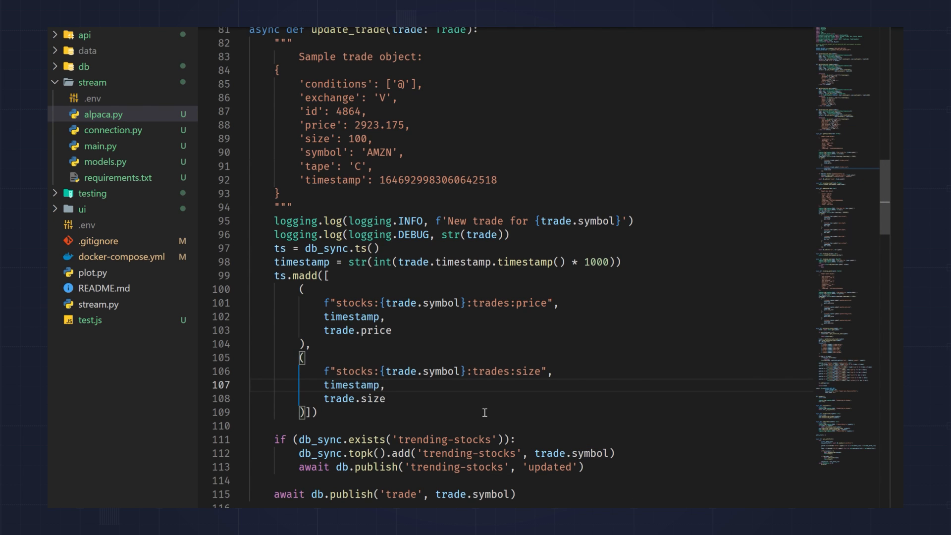
pyautogui.moveTo(160, 126)
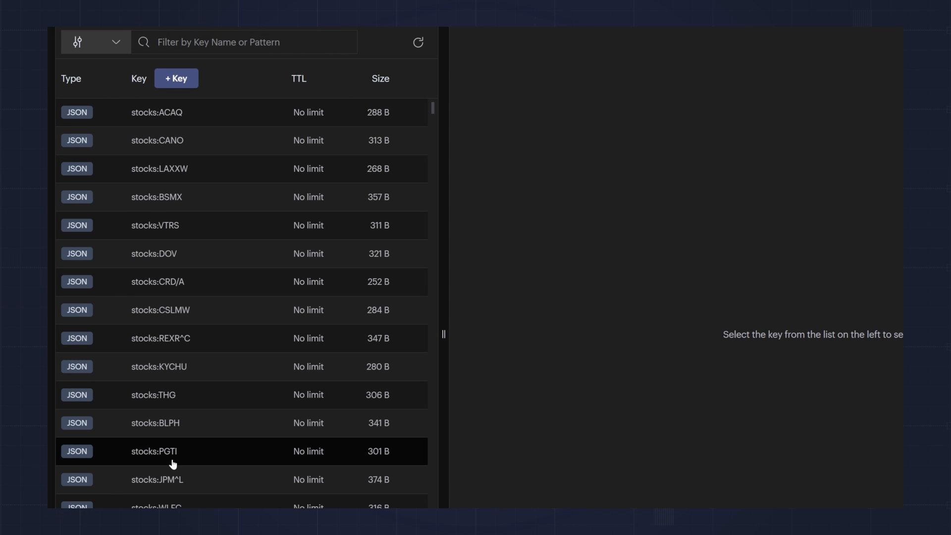
pyautogui.moveTo(222, 462)
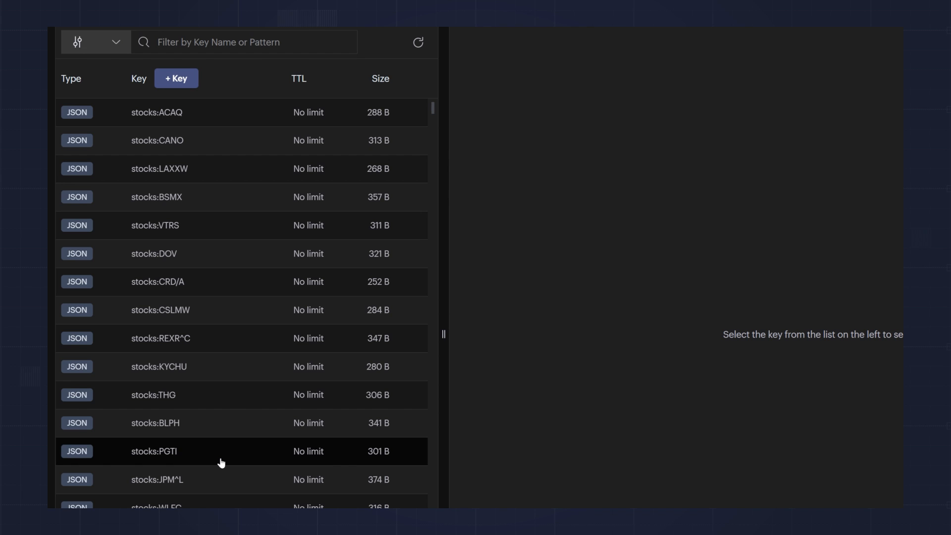
pyautogui.moveTo(284, 430)
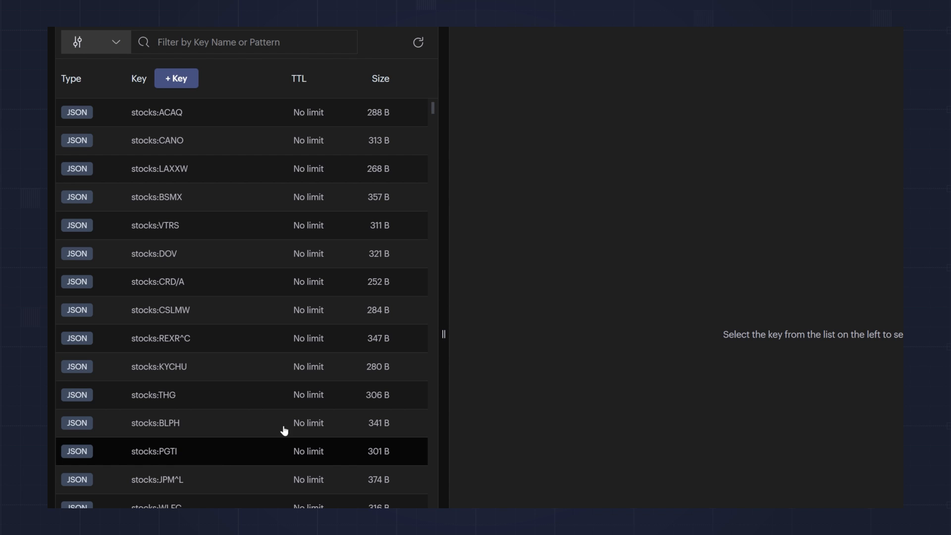
pyautogui.moveTo(174, 451)
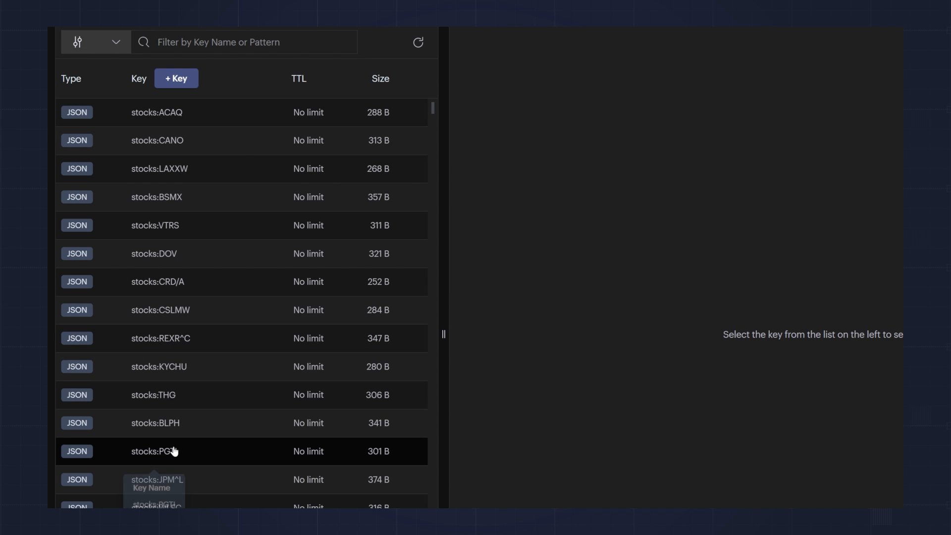
# Focus the key-name filter box above the stocks JSON key list.
pyautogui.click(243, 42)
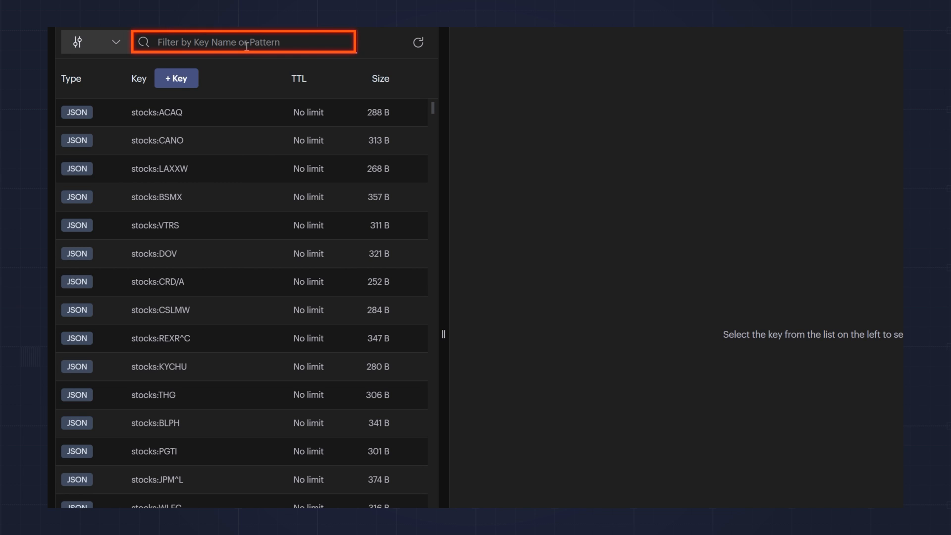
# Filter keys by 'watchlist' and open the set with its 13 symbols.
pyautogui.write('watchlist')
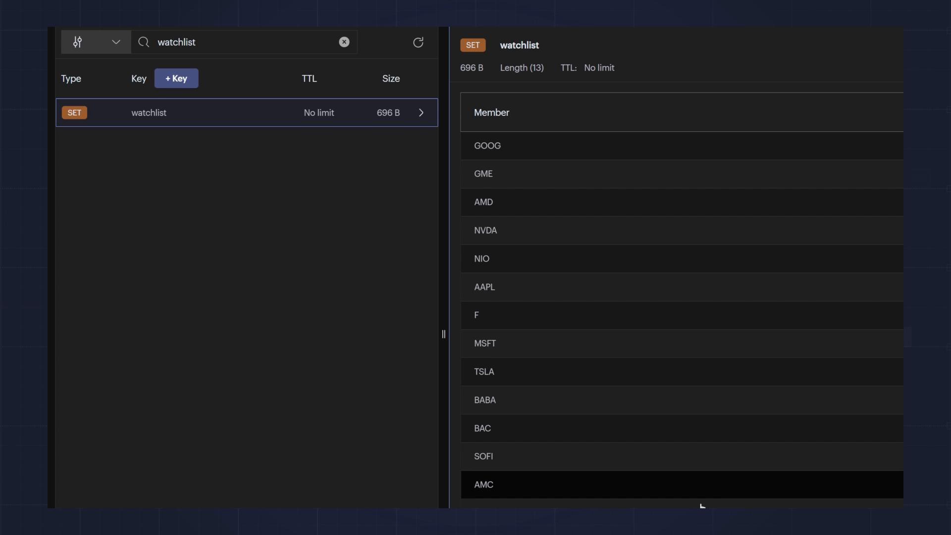
pyautogui.moveTo(702, 505)
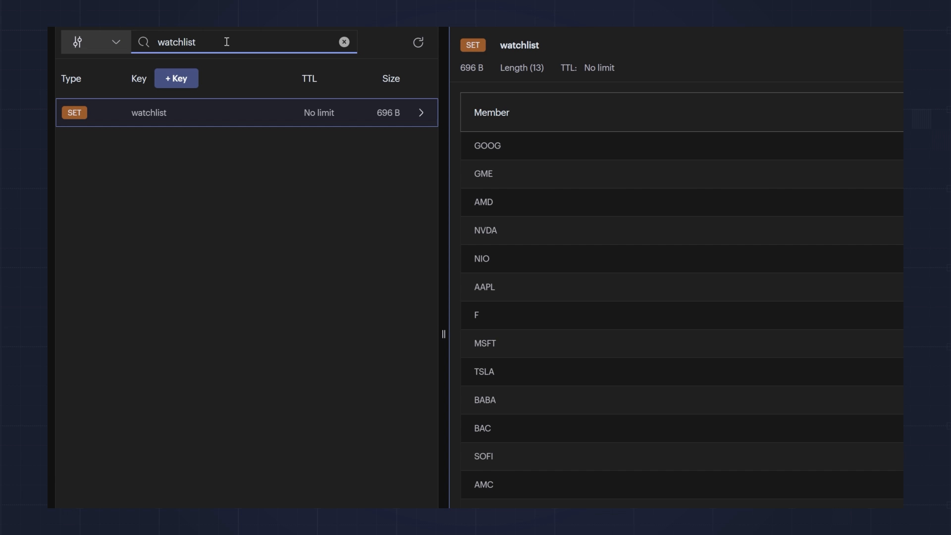
# Clear the 'watchlist' text from the key filter box.
pyautogui.click(344, 41)
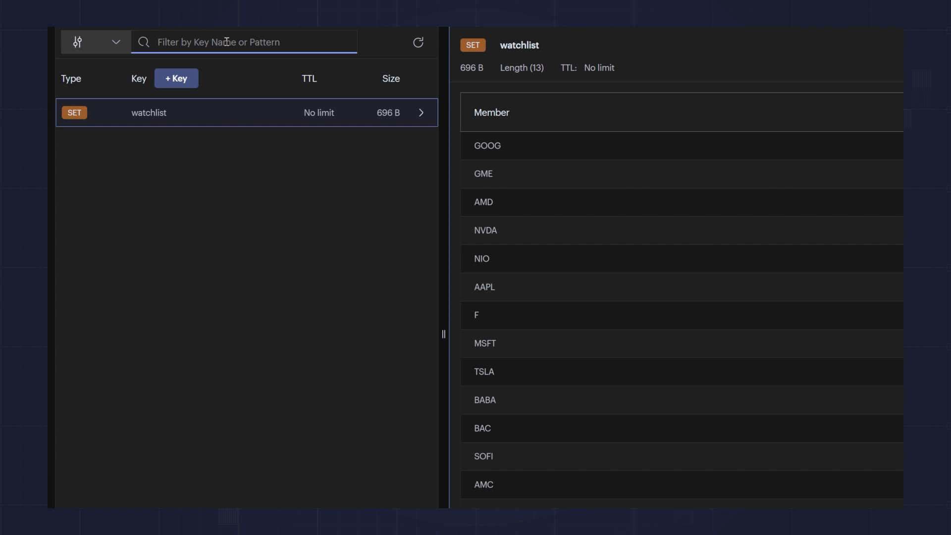
pyautogui.moveTo(514, 289)
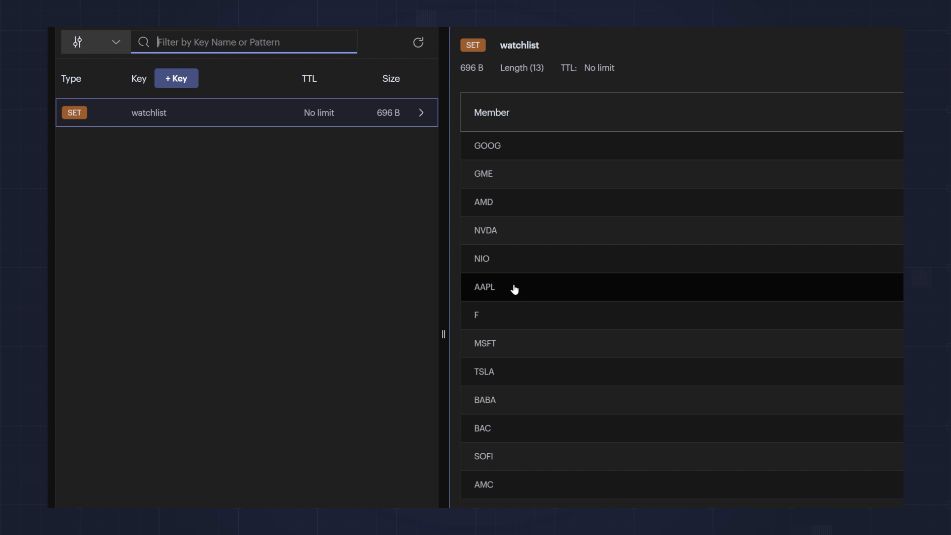
pyautogui.moveTo(194, 41)
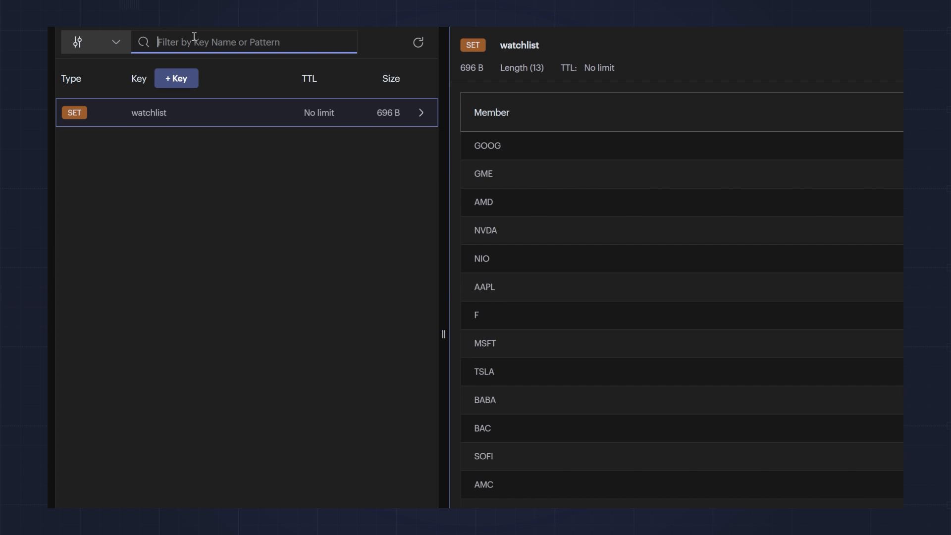
# Filter keys by AAPL and open the stocks:AAPL JSON document.
pyautogui.write('AAPL*')
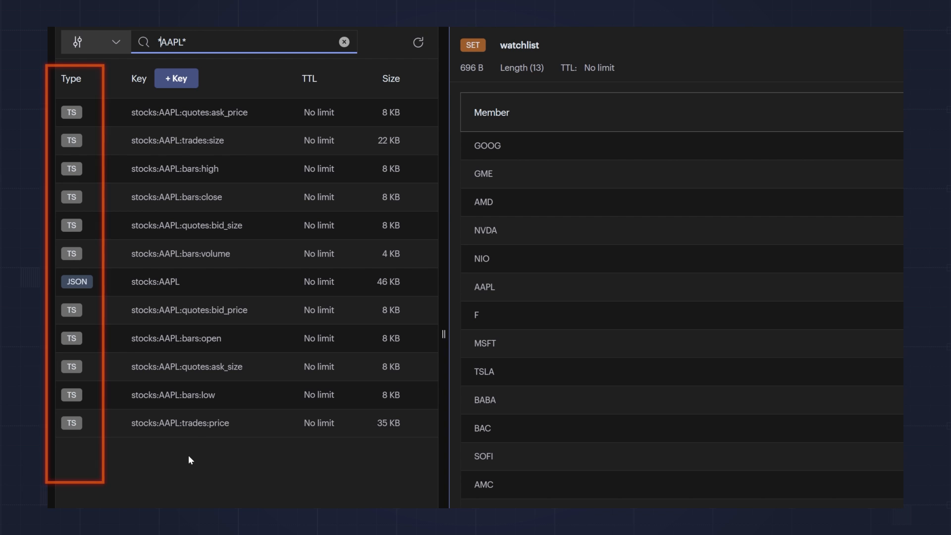
pyautogui.click(155, 282)
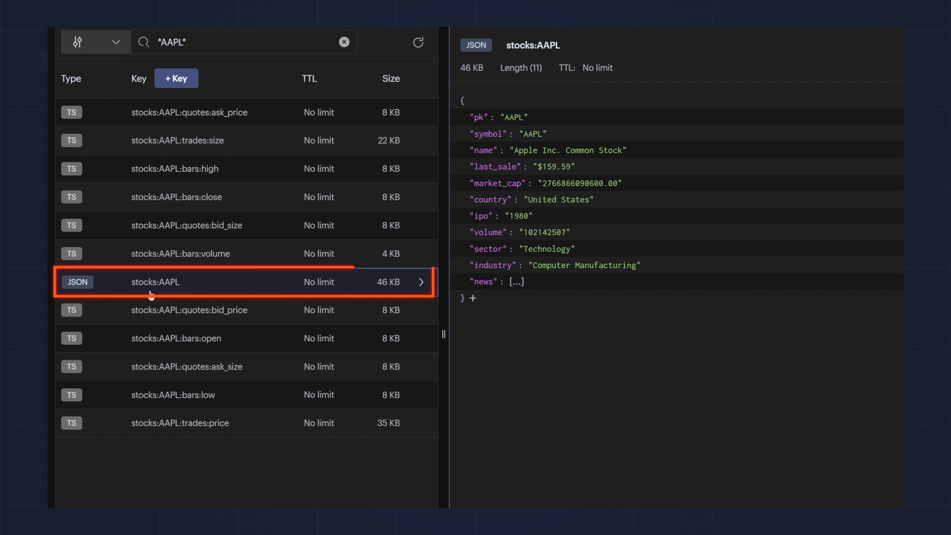
pyautogui.moveTo(536, 281)
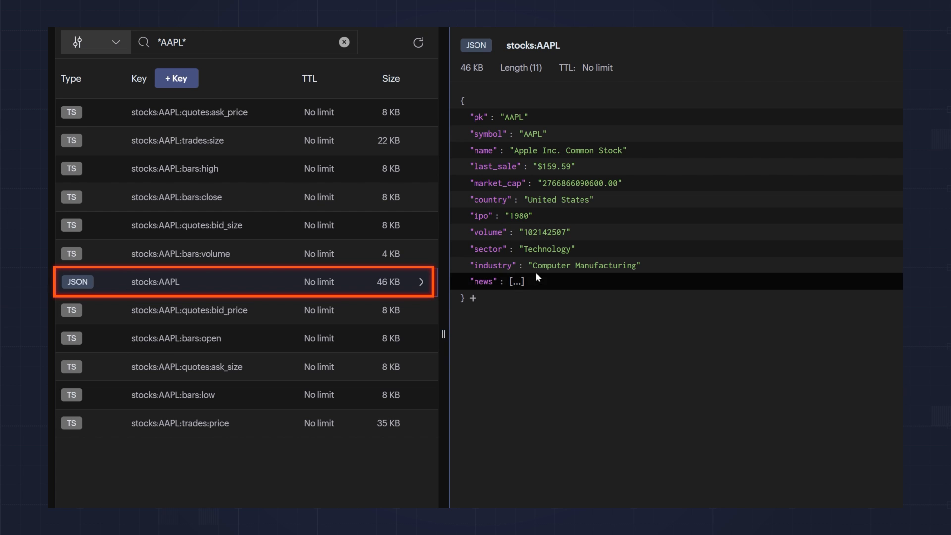
pyautogui.click(583, 265)
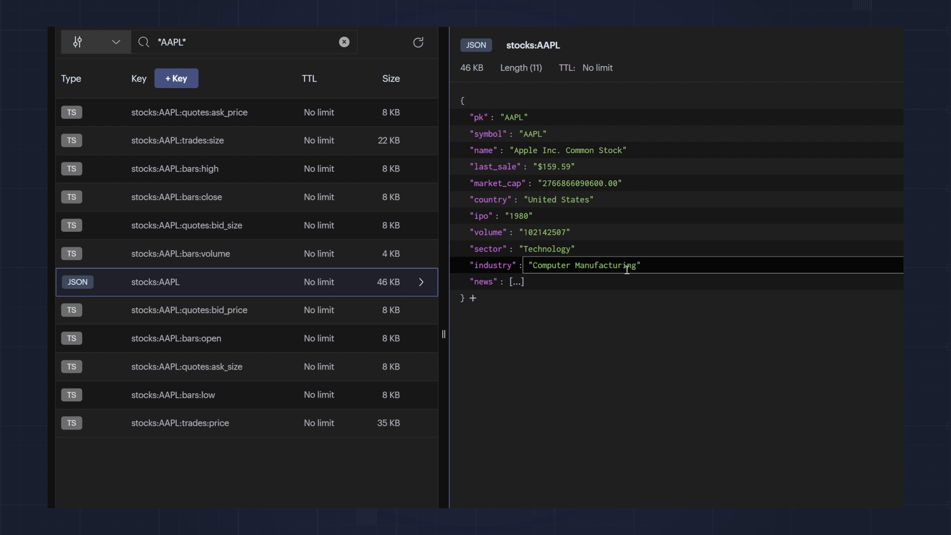
# Expand the news array and its first item, then collapse it.
pyautogui.click(515, 281)
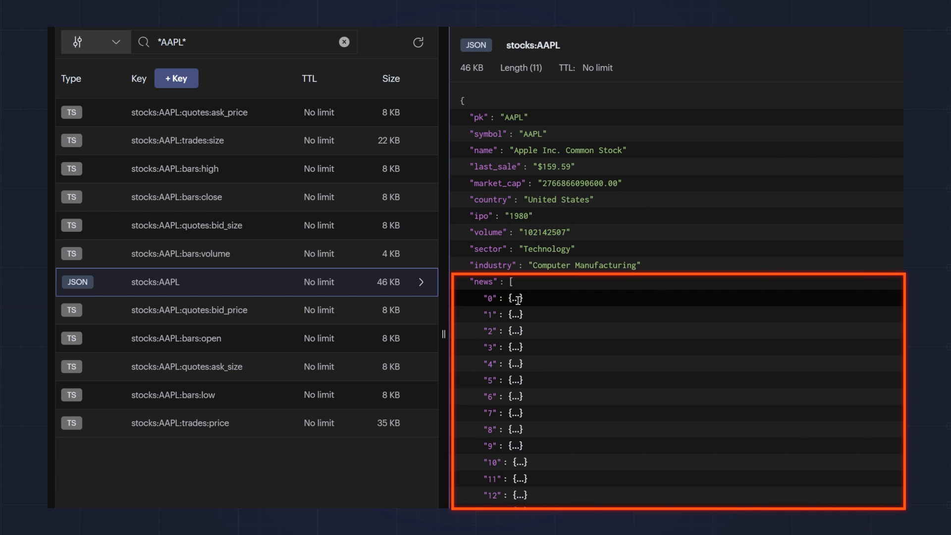
pyautogui.click(515, 298)
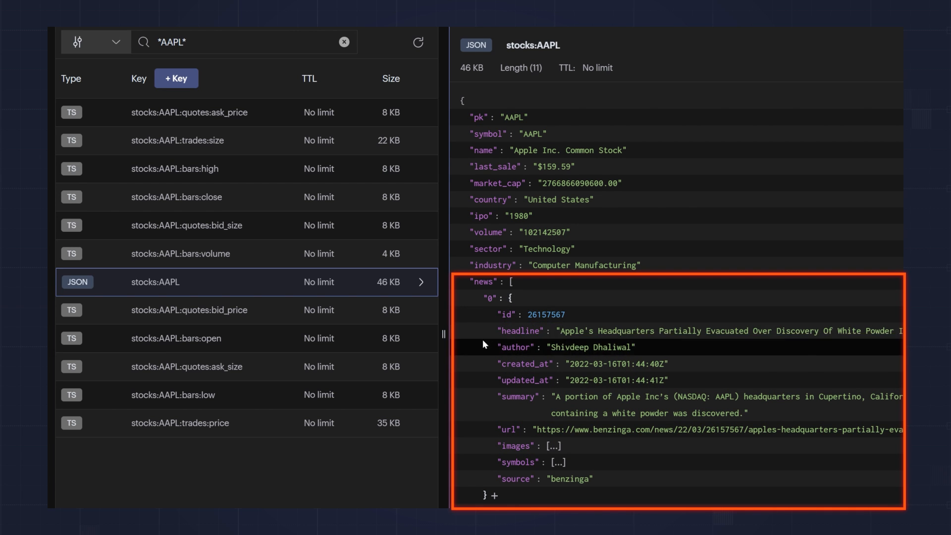
pyautogui.moveTo(548, 340)
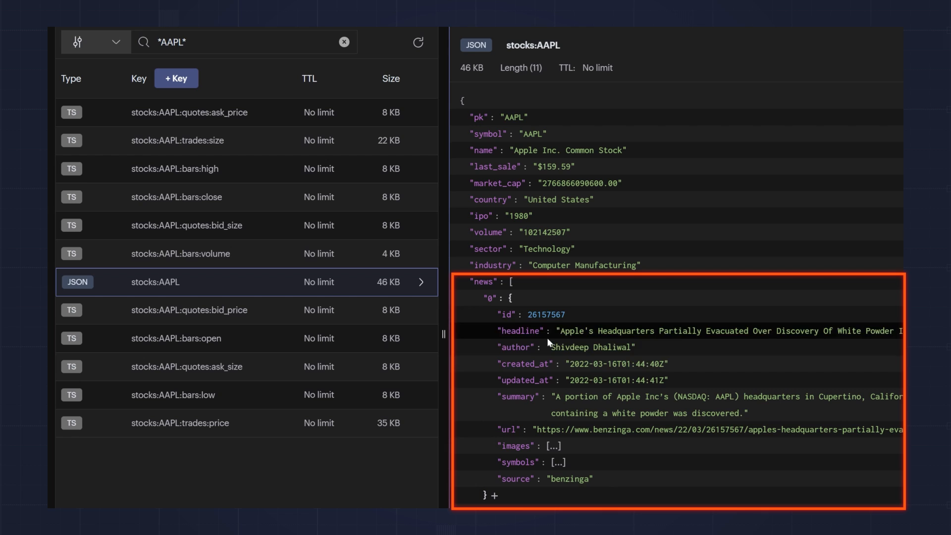
pyautogui.moveTo(586, 443)
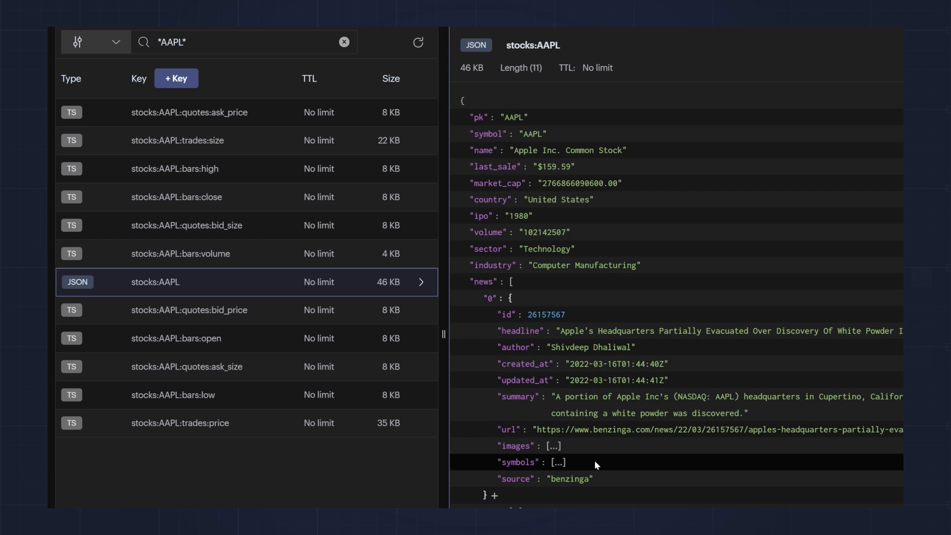
pyautogui.moveTo(496, 325)
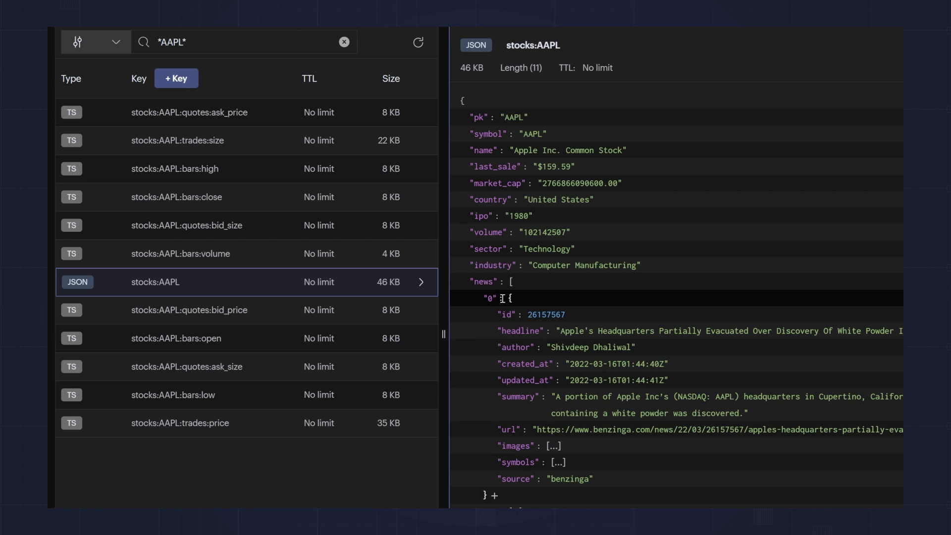
pyautogui.moveTo(465, 283)
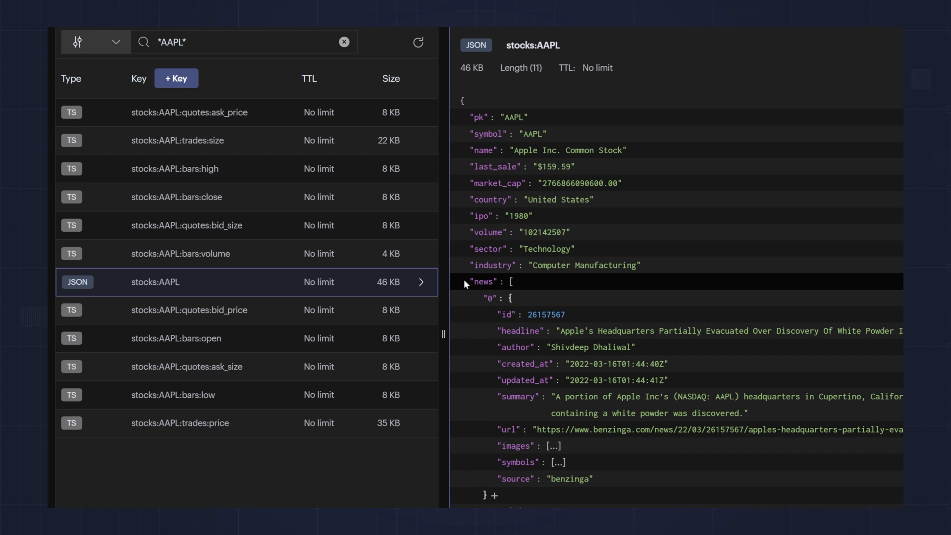
pyautogui.click(466, 282)
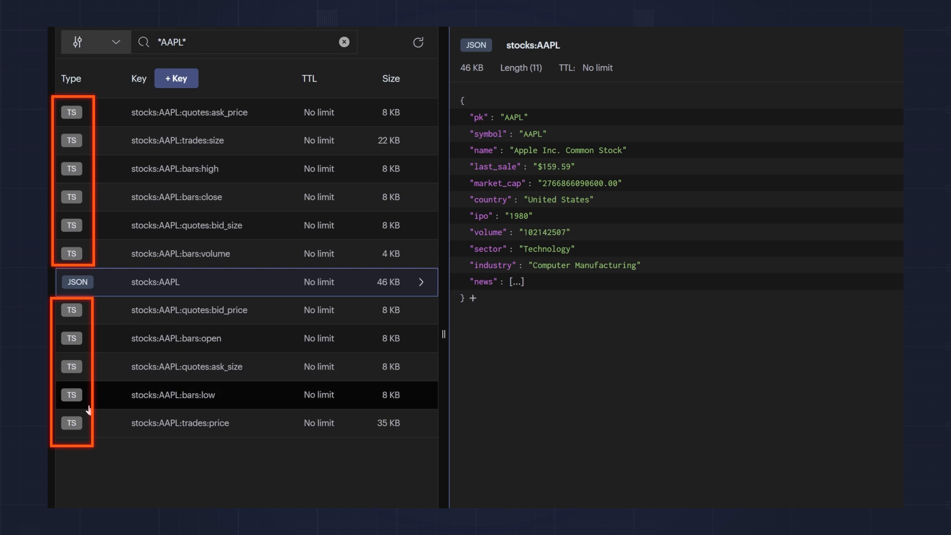
pyautogui.moveTo(211, 225)
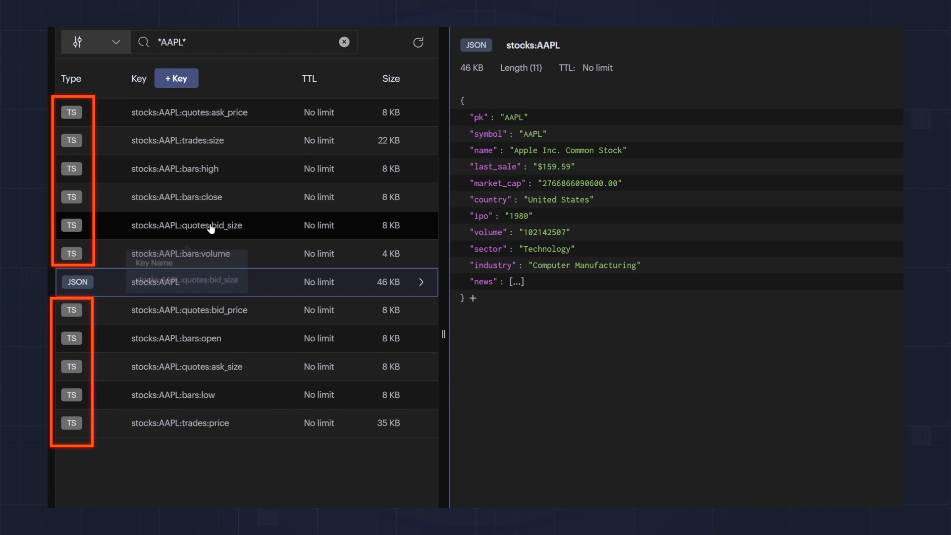
# Open the stocks:AAPL:trades:price time series showing 5332 samples.
pyautogui.click(180, 423)
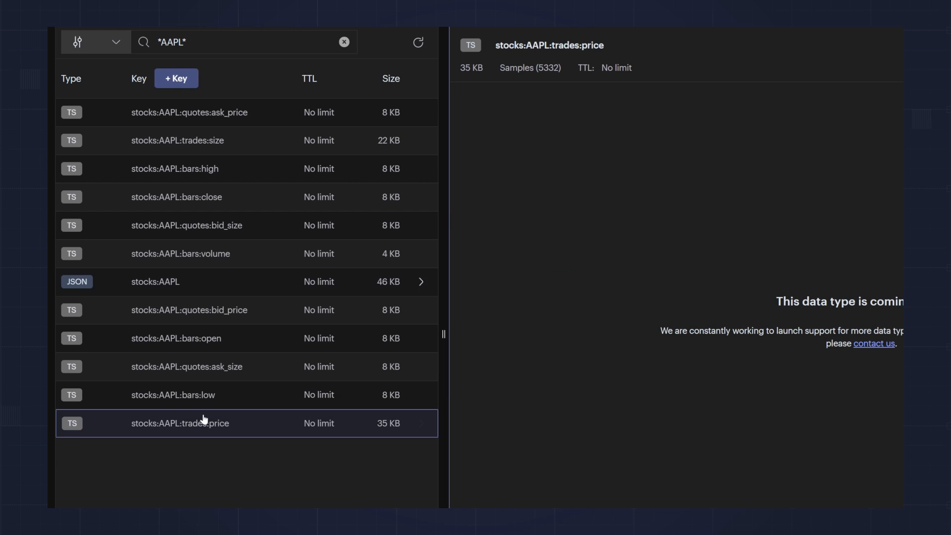
pyautogui.moveTo(688, 357)
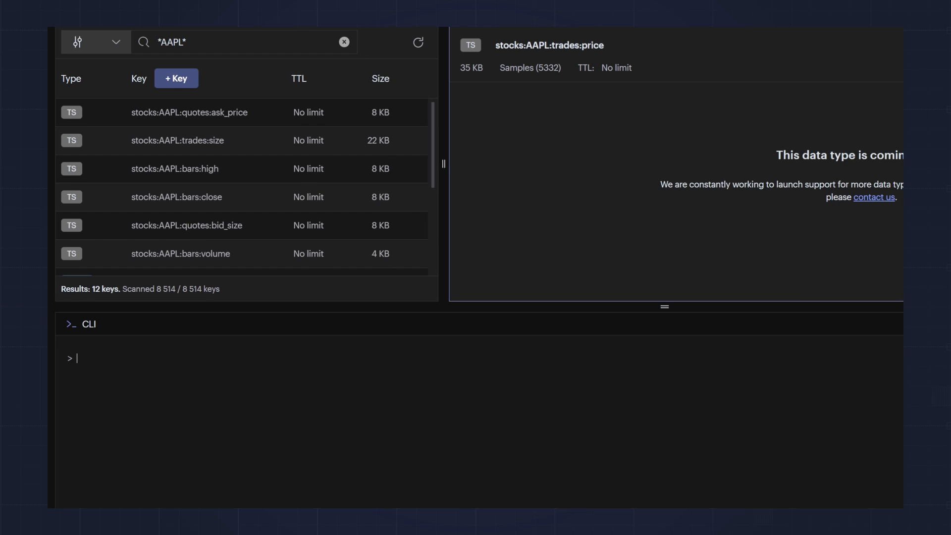
pyautogui.moveTo(209, 363)
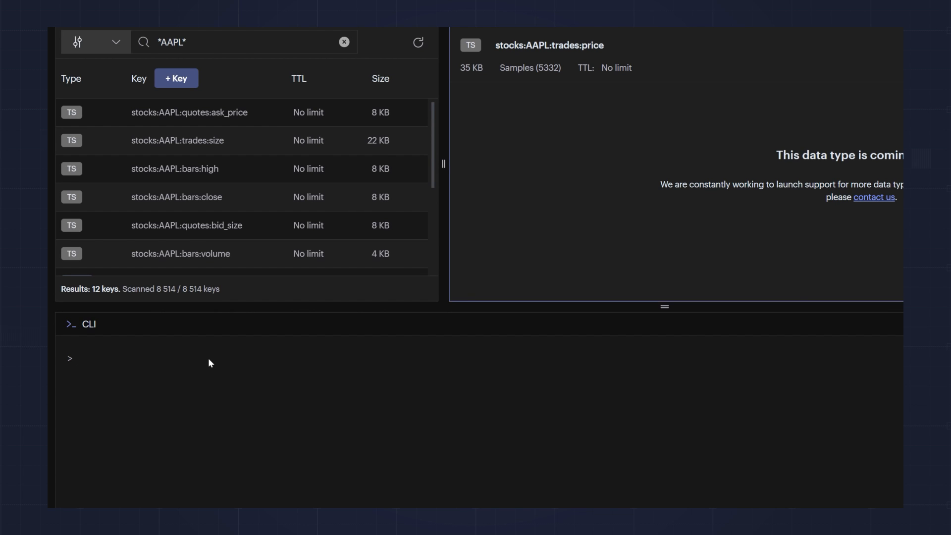
# Run TS.GET stocks:AAPL:trades:price (160.53), then a TS.RANGE over its samples.
pyautogui.write('TS.GET stocks:AAPL:trades:price')
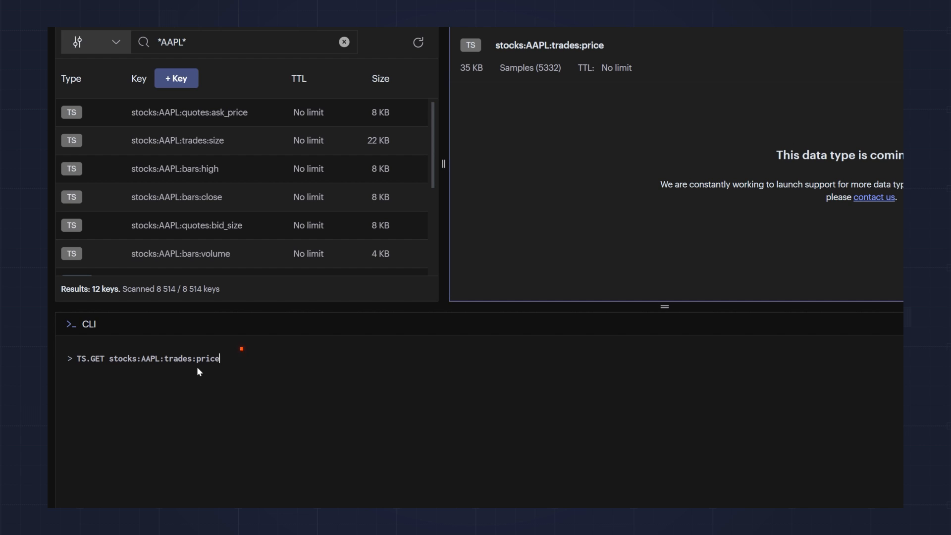
pyautogui.click(146, 357)
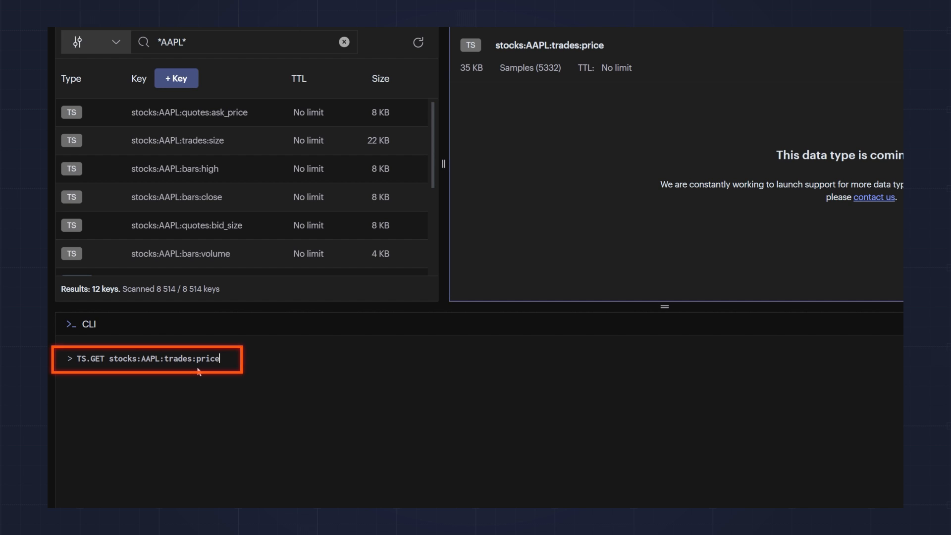
pyautogui.press('Return')
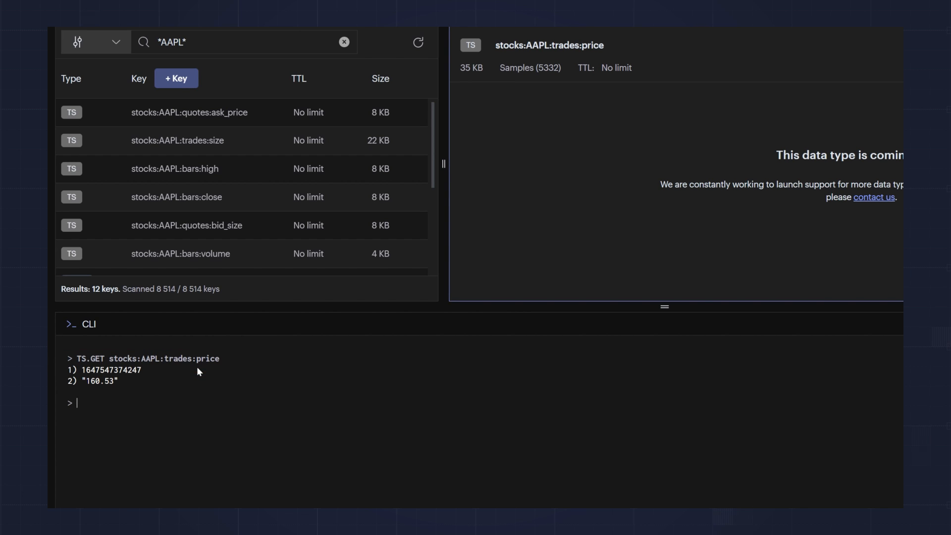
pyautogui.moveTo(95, 370)
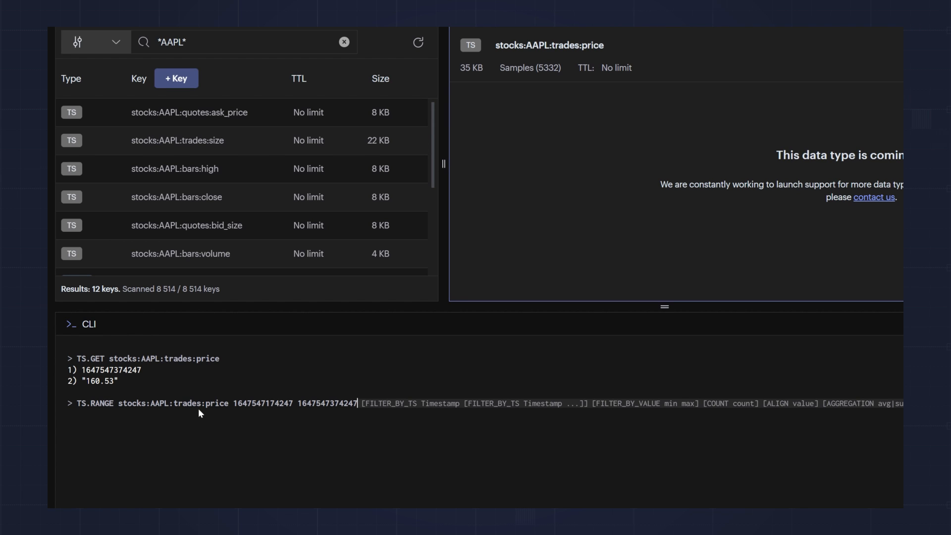
pyautogui.press('Return')
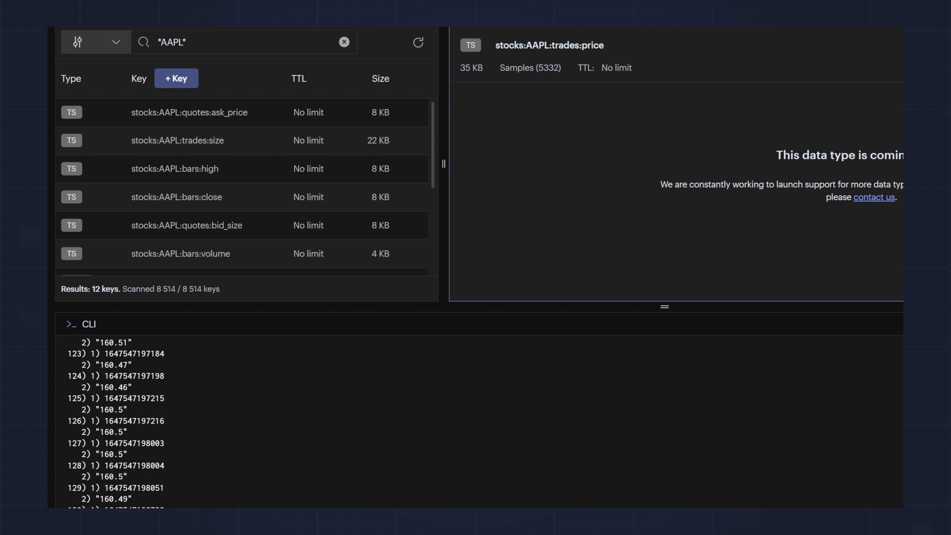
pyautogui.moveTo(129, 403)
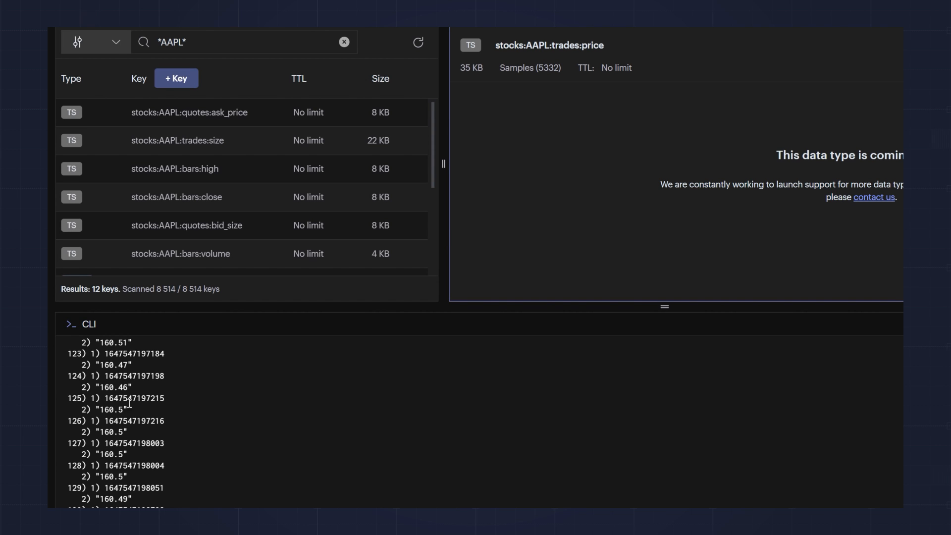
pyautogui.moveTo(152, 414)
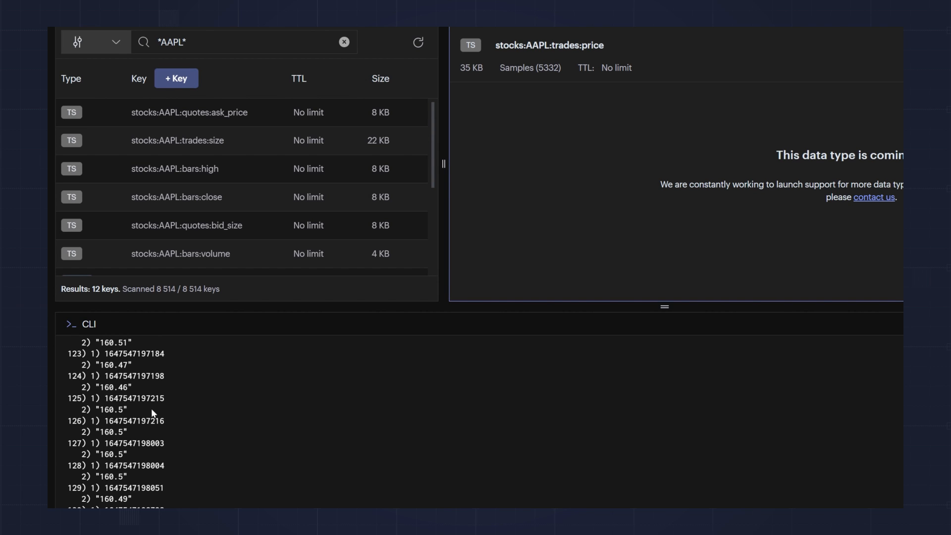
pyautogui.moveTo(157, 399)
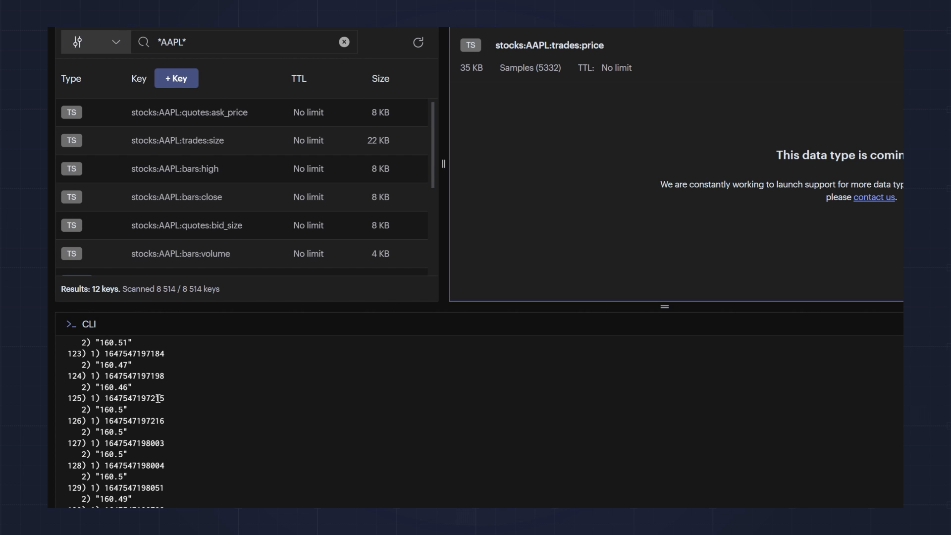